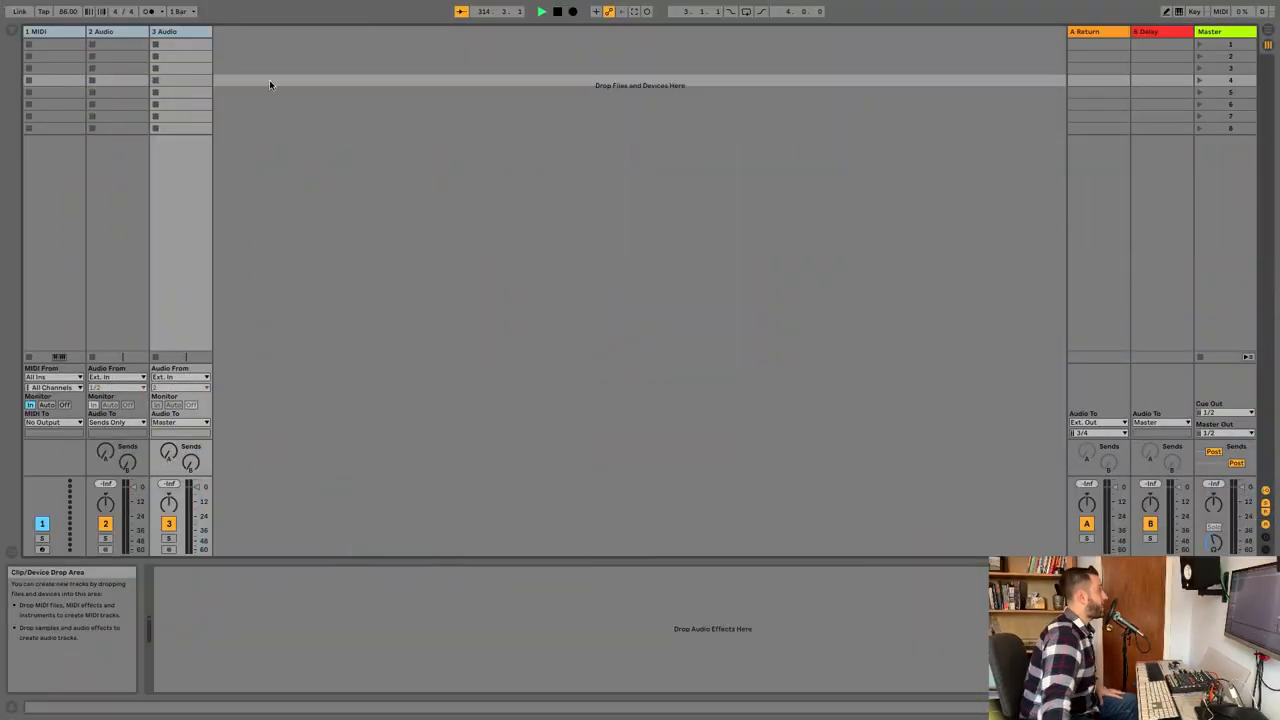
- Select track 1, name it Incoming Signal, and set its MIDI From source to KeyLab 88
{"action": "left_click", "coordinate": [101, 31]}
{"action": "type", "text": "Incoming Signal"}
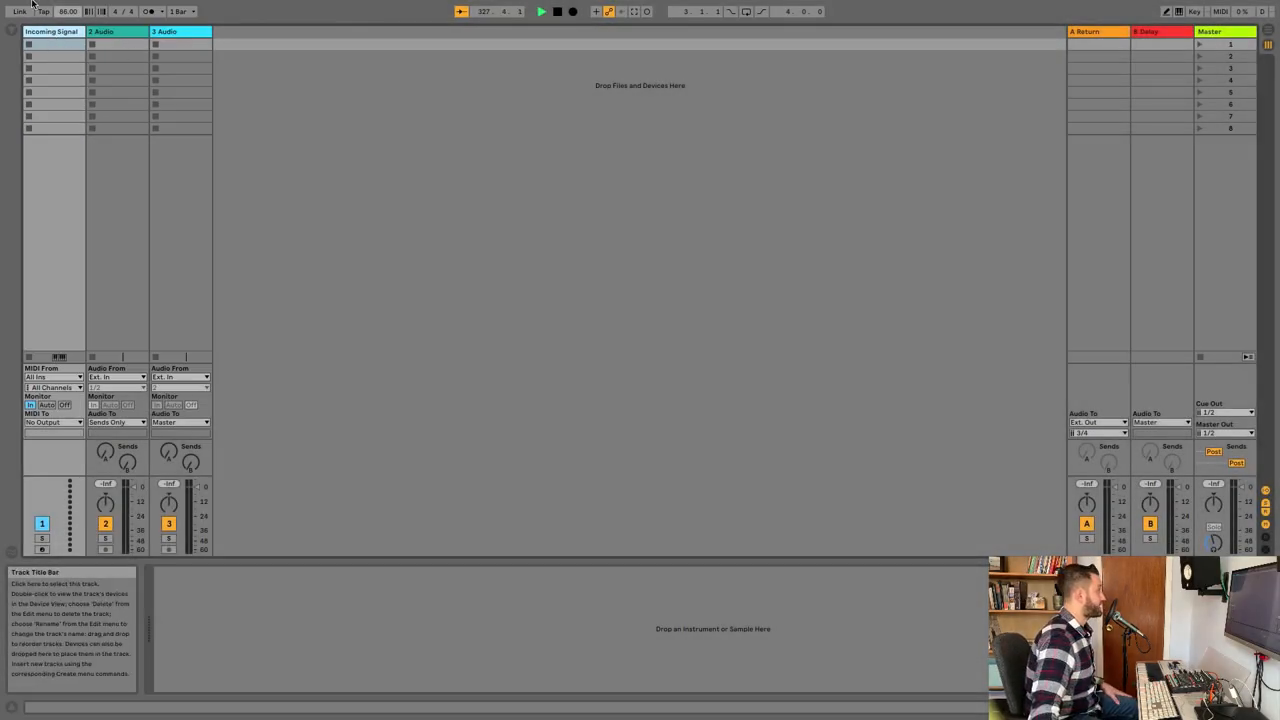
{"action": "left_click", "coordinate": [52, 377]}
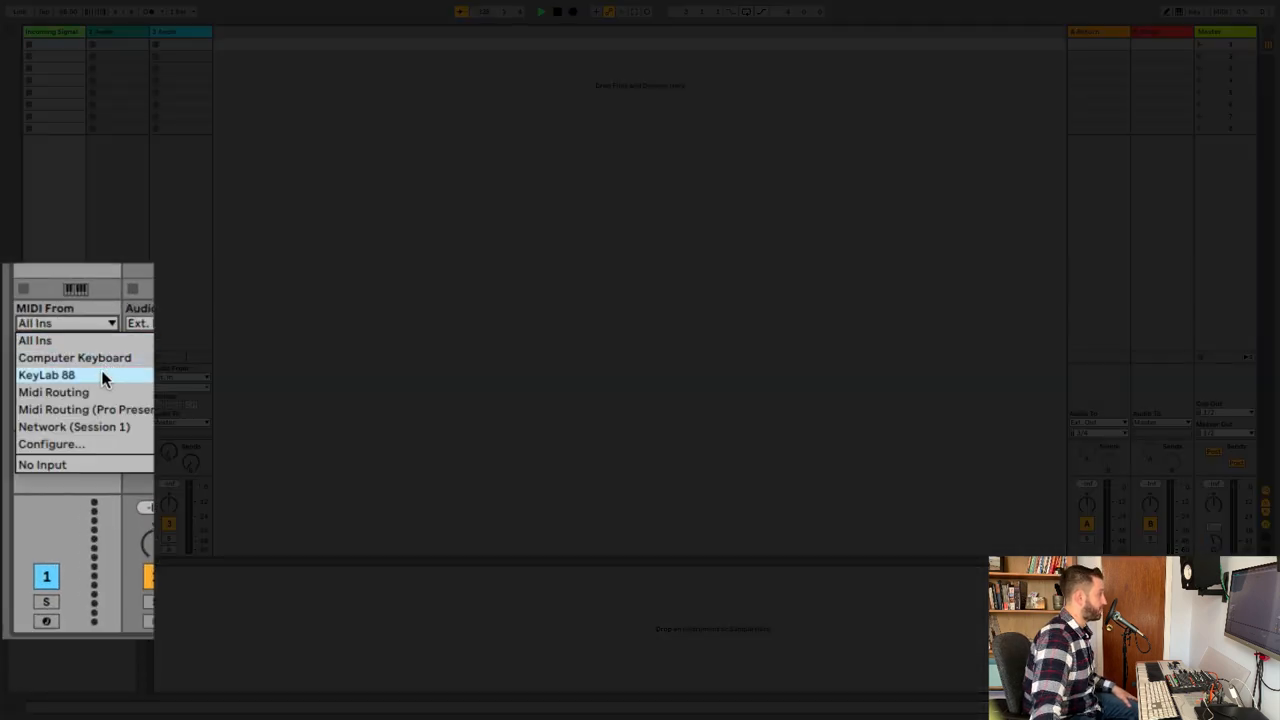
{"action": "left_click", "coordinate": [46, 374]}
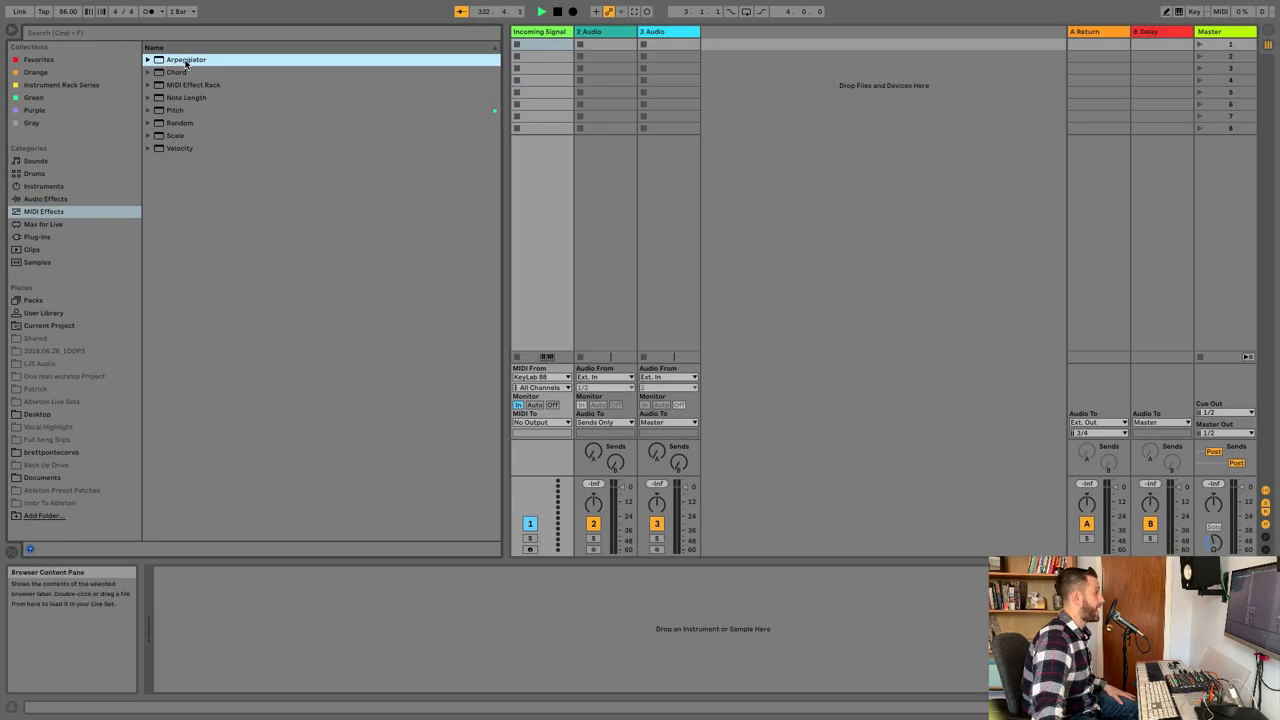
{"action": "double_click", "coordinate": [186, 59]}
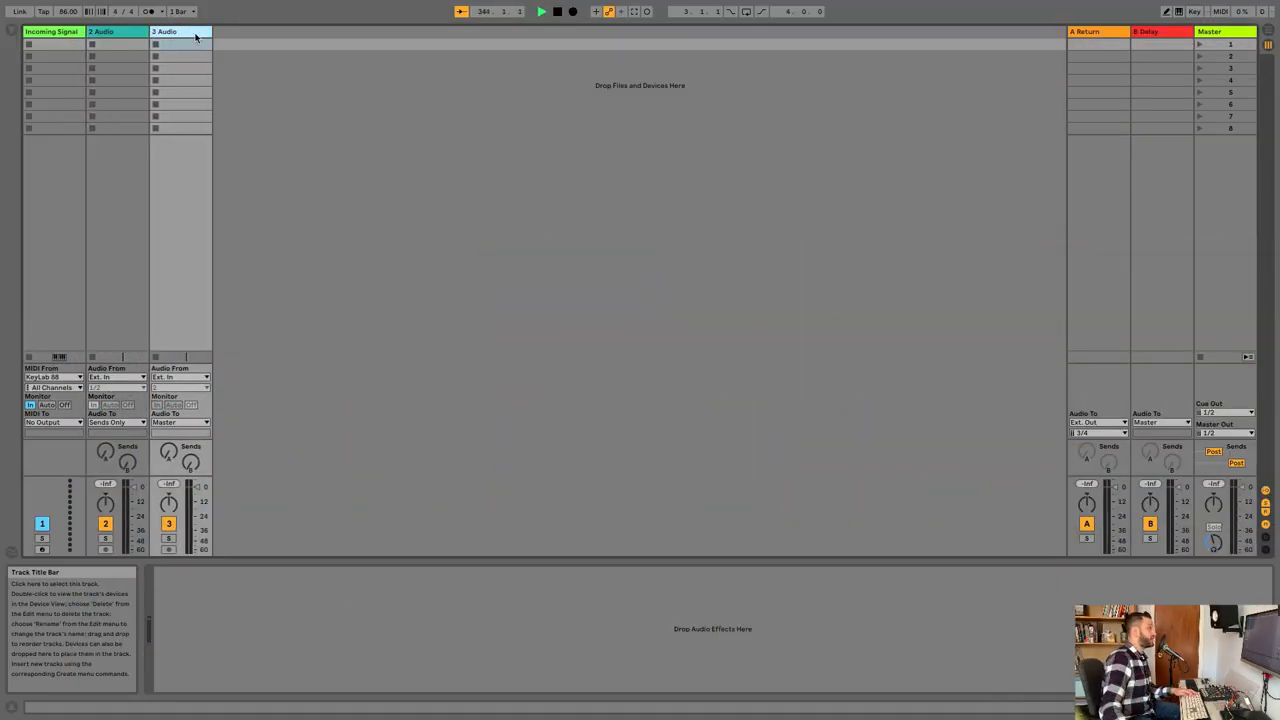
- Select the third track and rename it, entering 'Synths'
{"action": "left_click", "coordinate": [178, 31]}
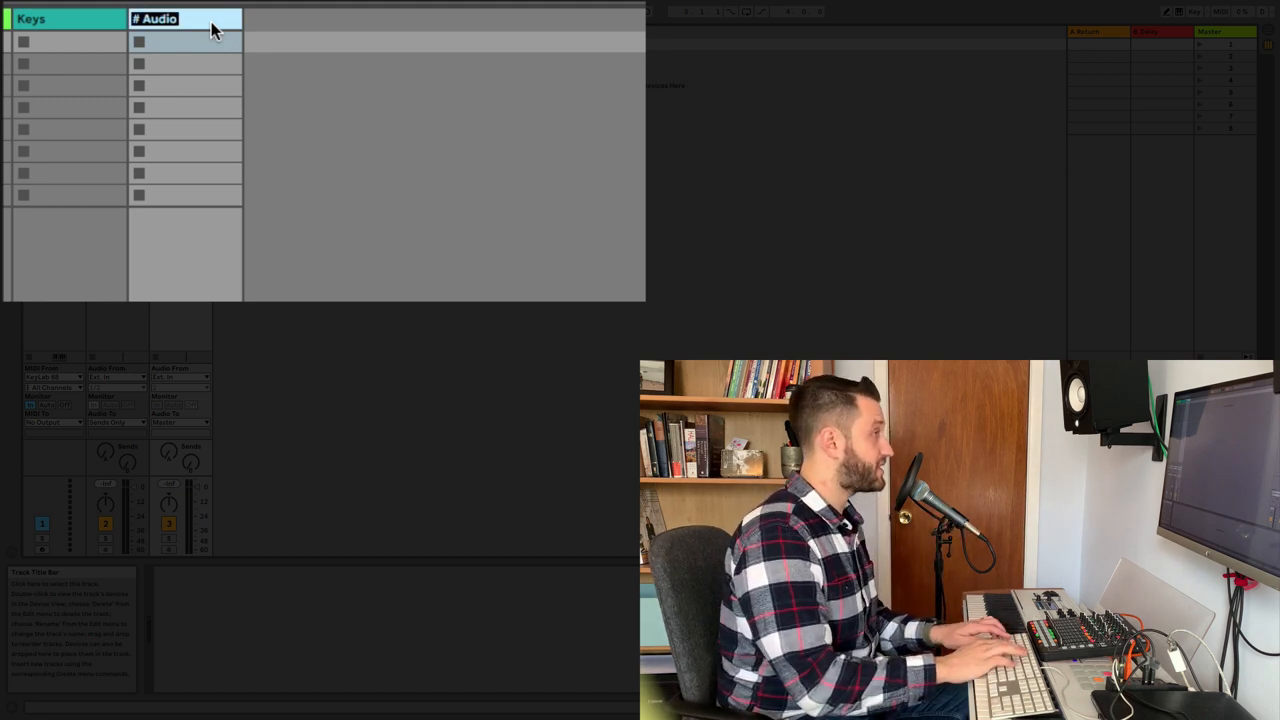
{"action": "type", "text": "Synths"}
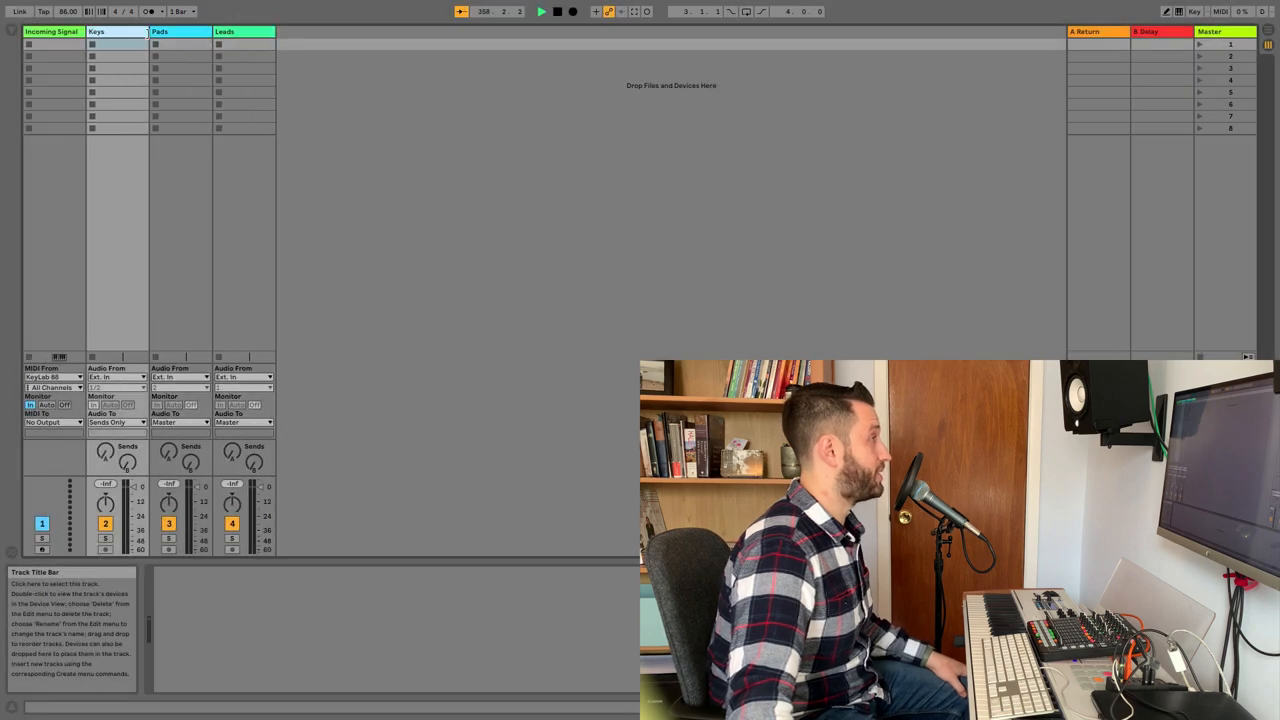
{"action": "left_click", "coordinate": [240, 31]}
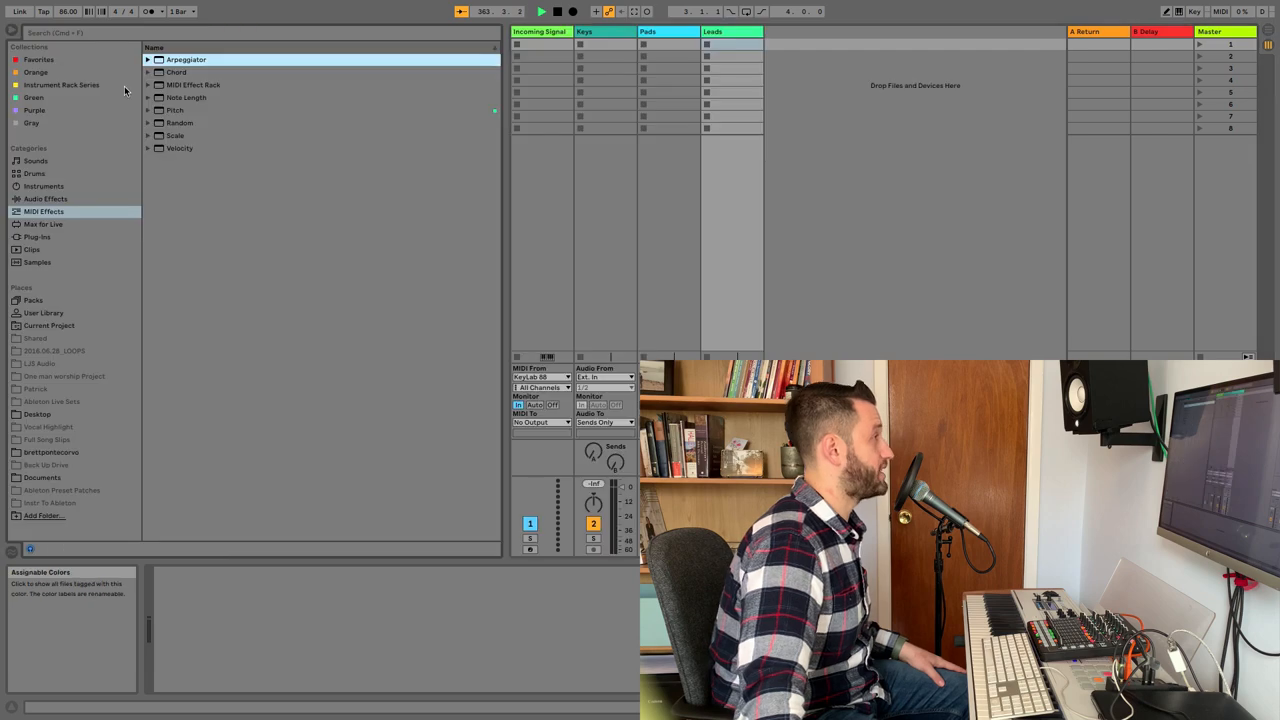
- Search the browser for 'crushed' in All results and load Crushed Giant Piano.adg onto a new track
{"action": "type", "text": "creu"}
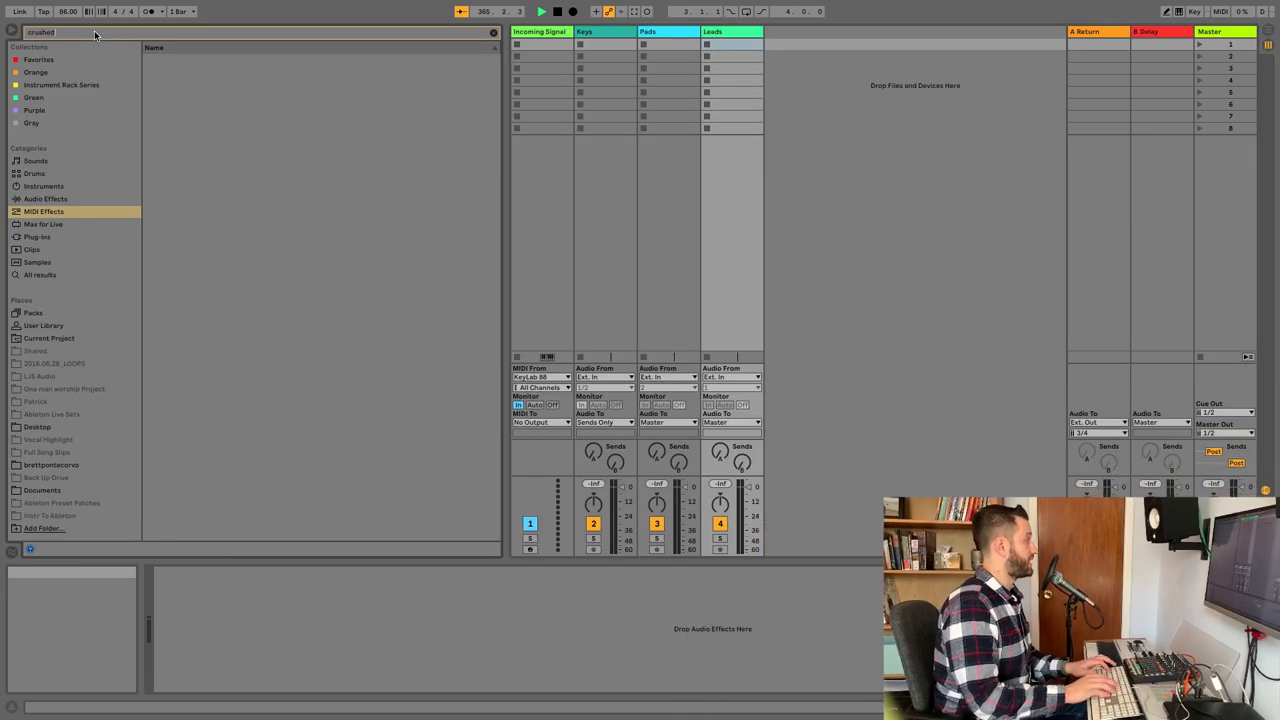
{"action": "left_click", "coordinate": [41, 274]}
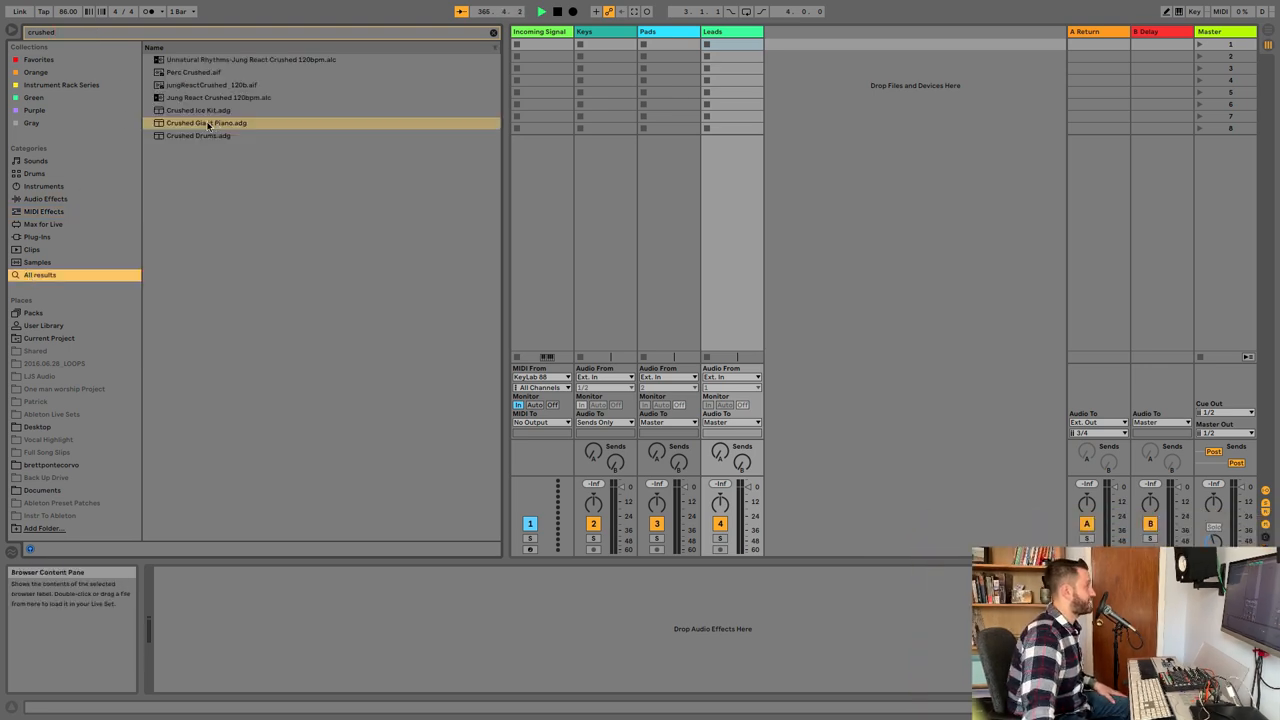
{"action": "left_click", "coordinate": [206, 122]}
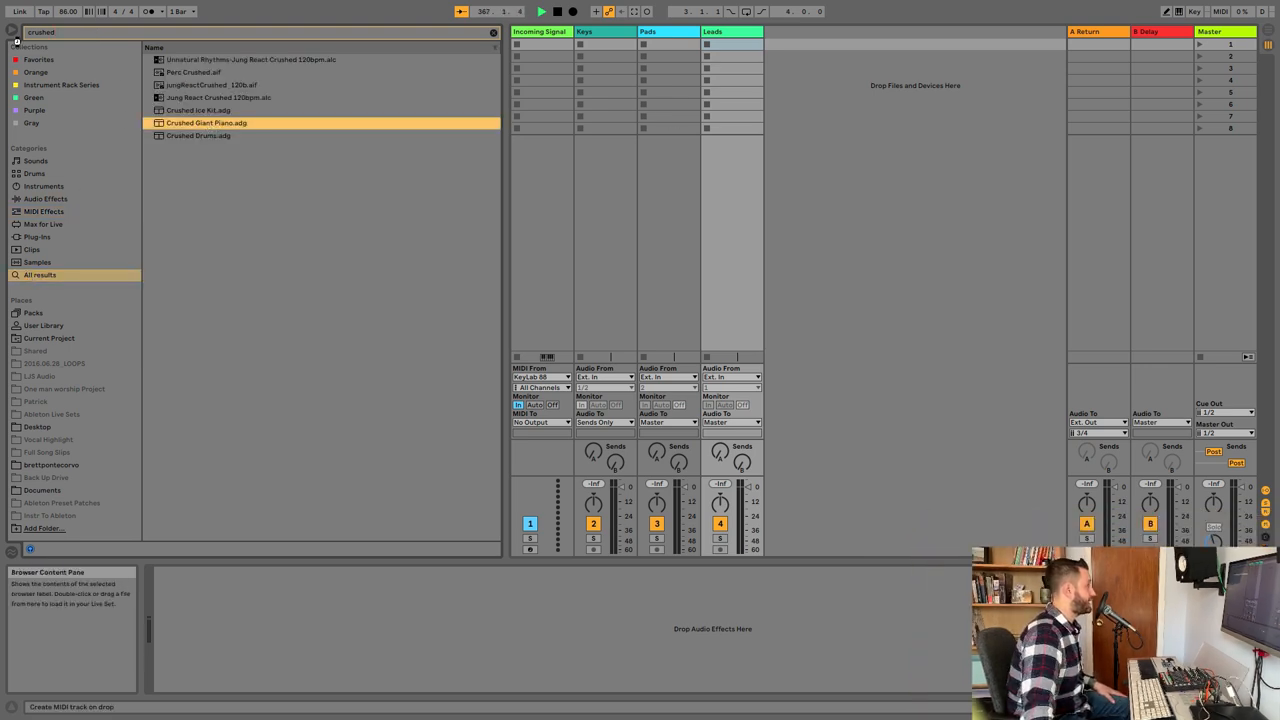
{"action": "double_click", "coordinate": [206, 122]}
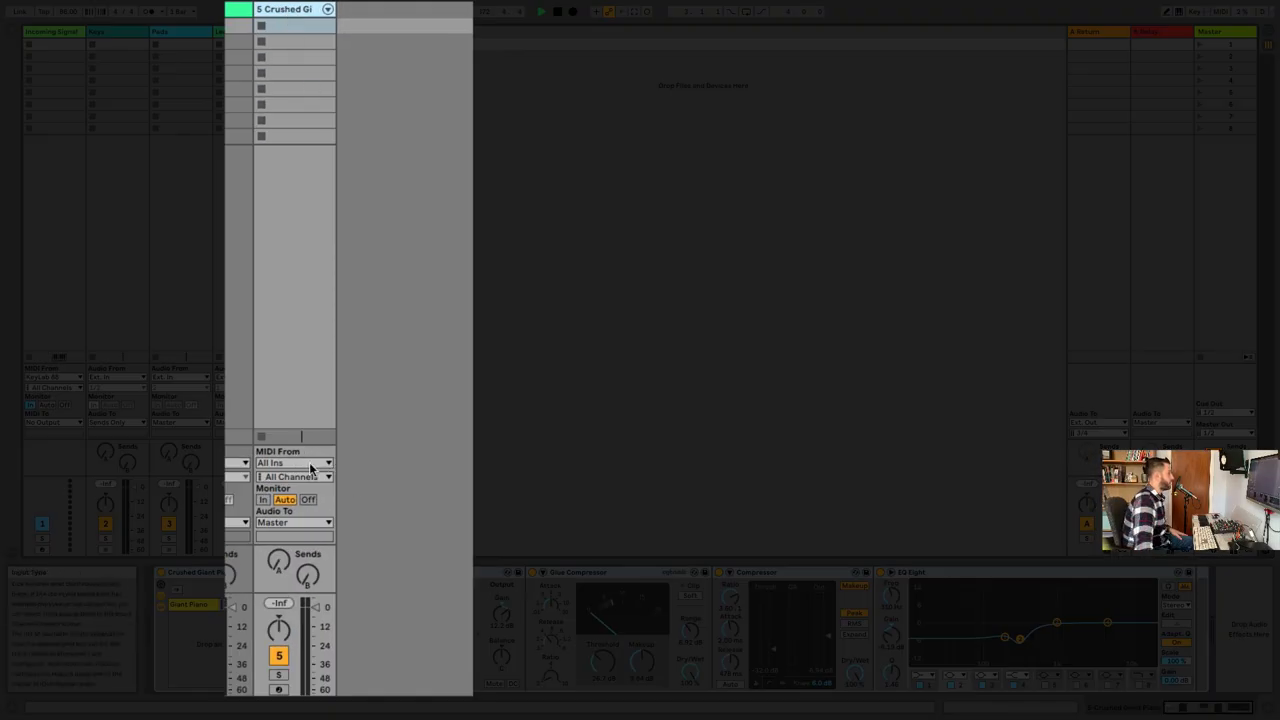
- Set track 5's MIDI From to Incoming Signal (Post Mixer) with Monitor set to In
{"action": "left_click", "coordinate": [295, 463]}
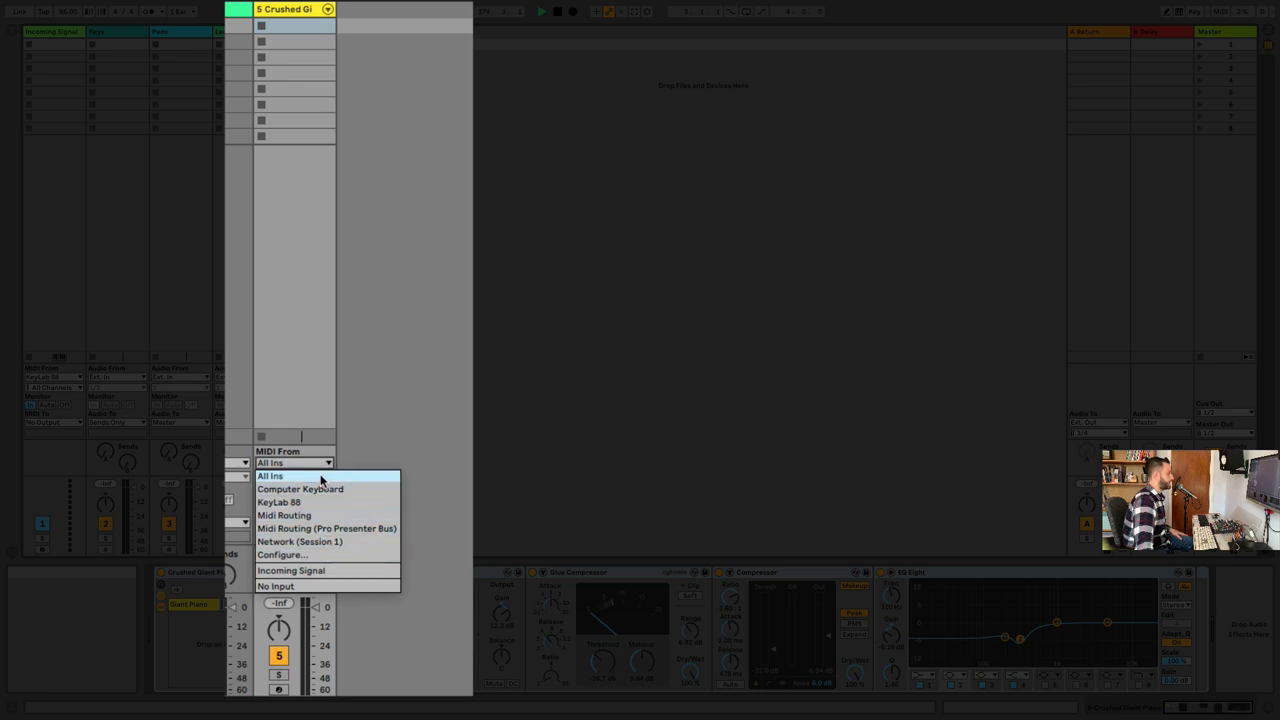
{"action": "left_click", "coordinate": [291, 570]}
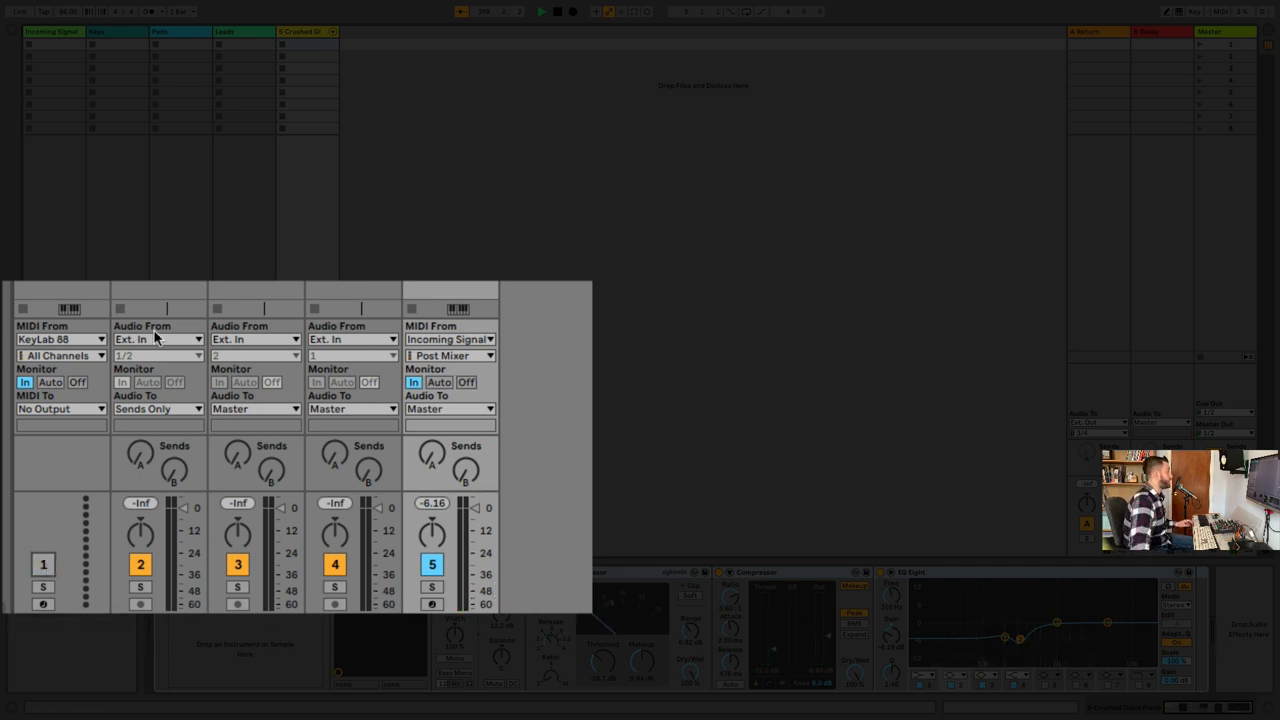
{"action": "left_click", "coordinate": [52, 31]}
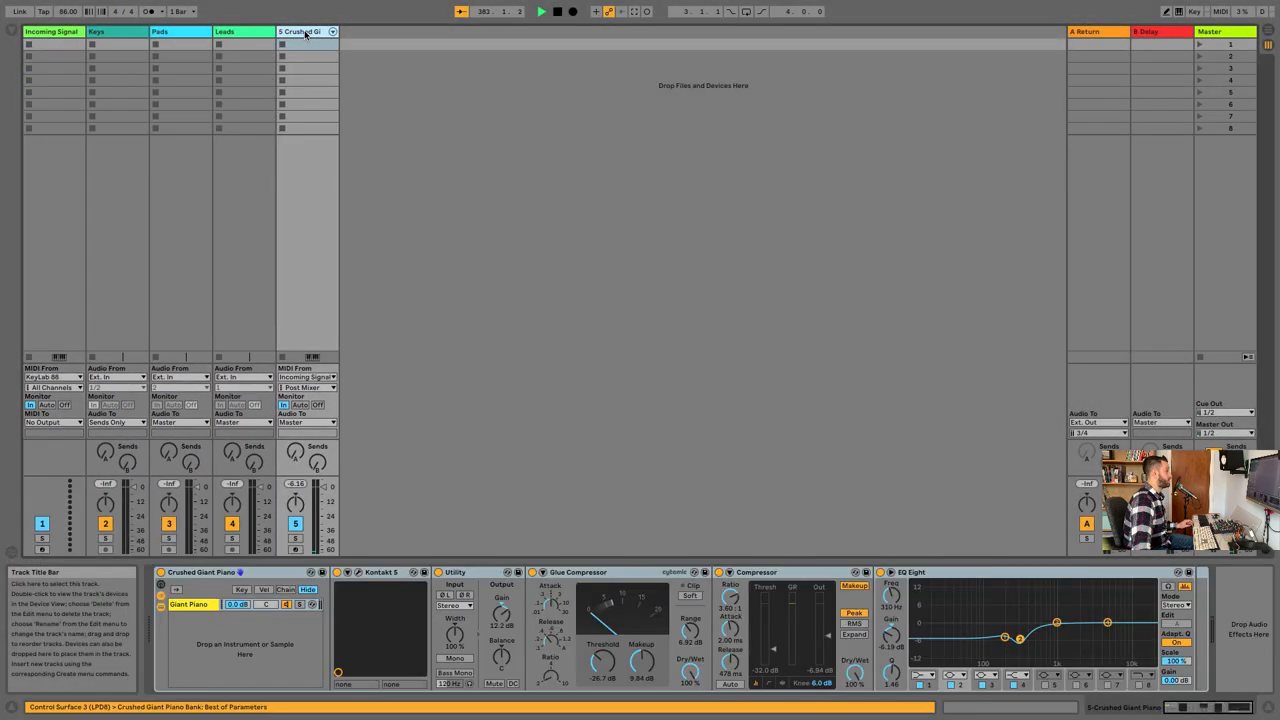
{"action": "right_click", "coordinate": [300, 31]}
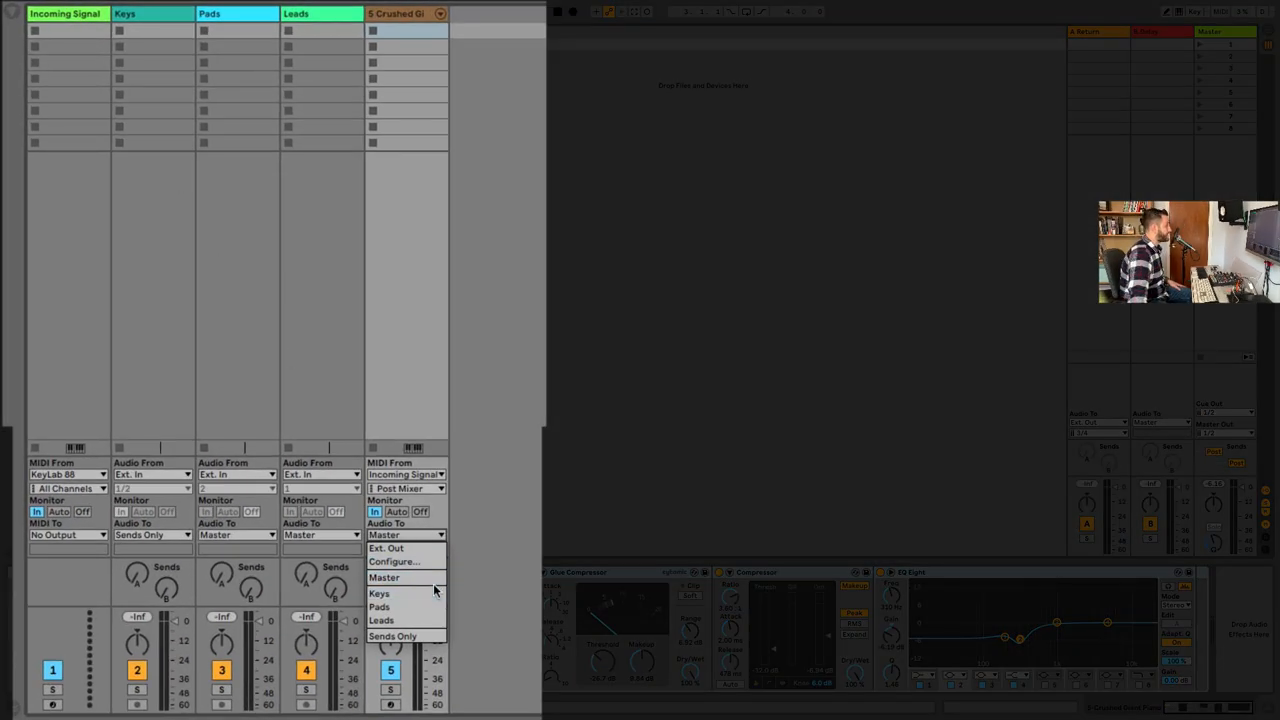
- Route track 5's audio to Keys (Track In) and set the Keys track's output to Master
{"action": "left_click", "coordinate": [379, 593]}
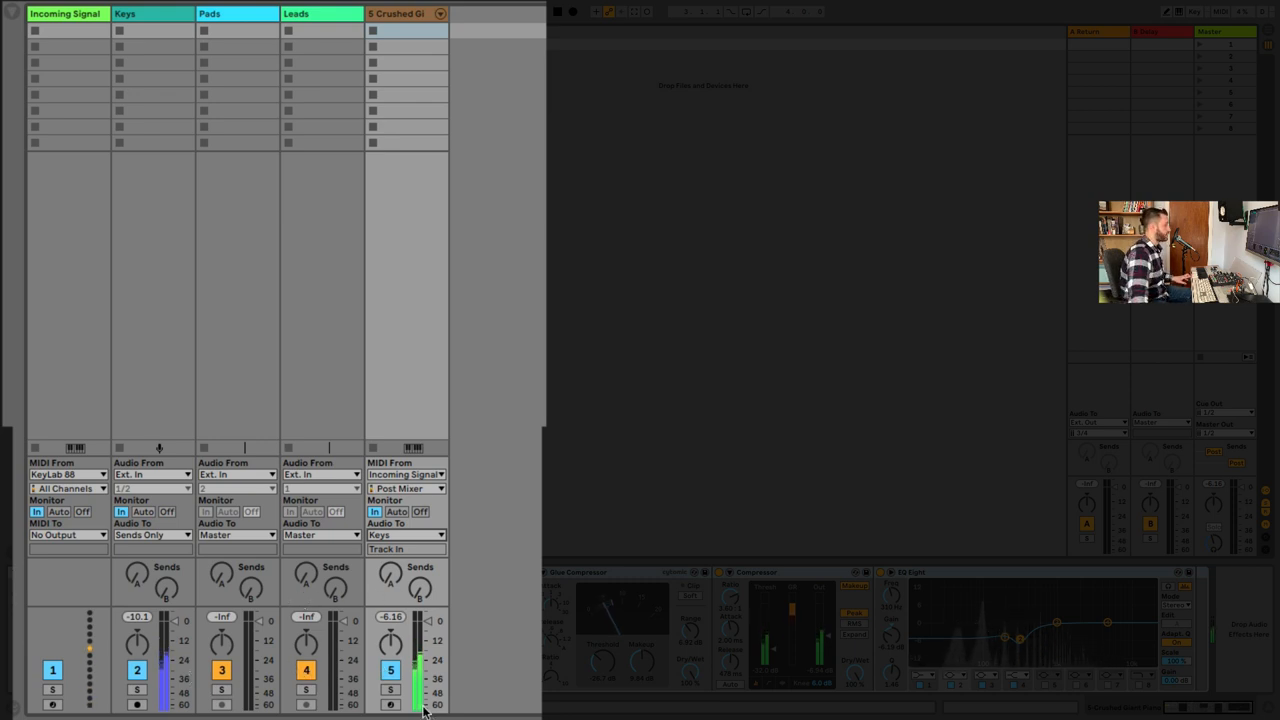
{"action": "mouse_move", "coordinate": [33, 590]}
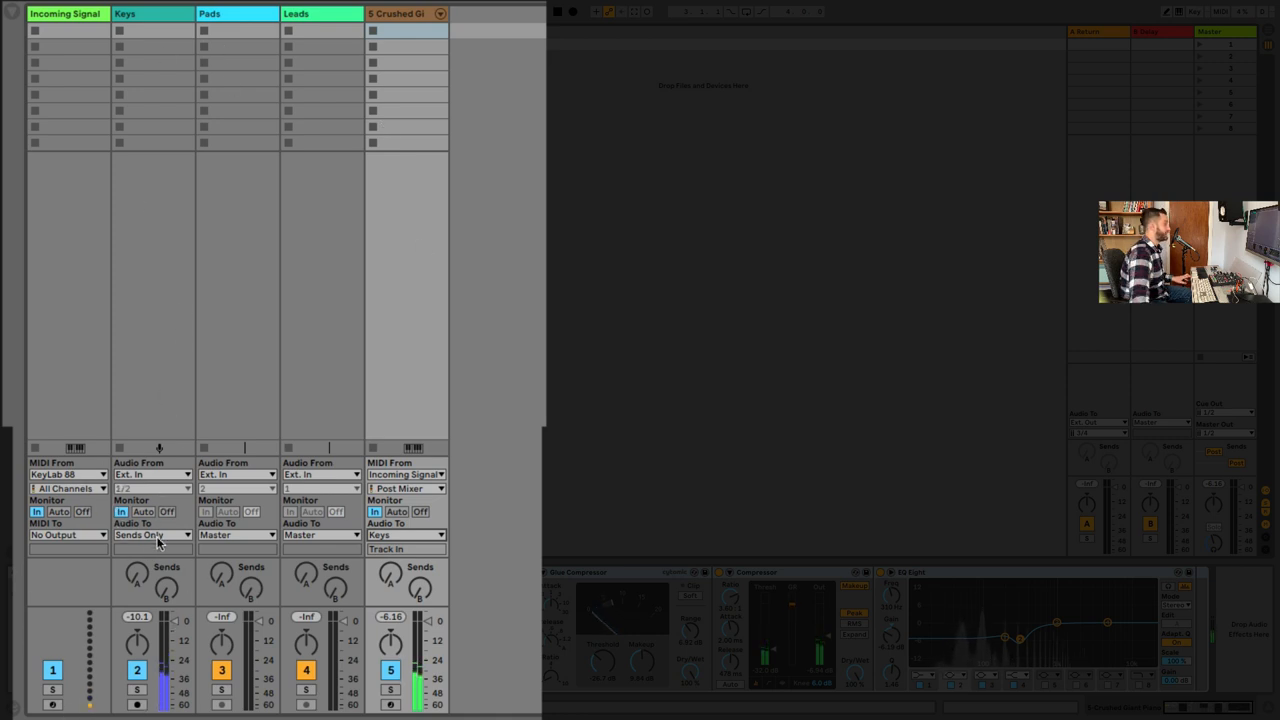
{"action": "left_click", "coordinate": [150, 534]}
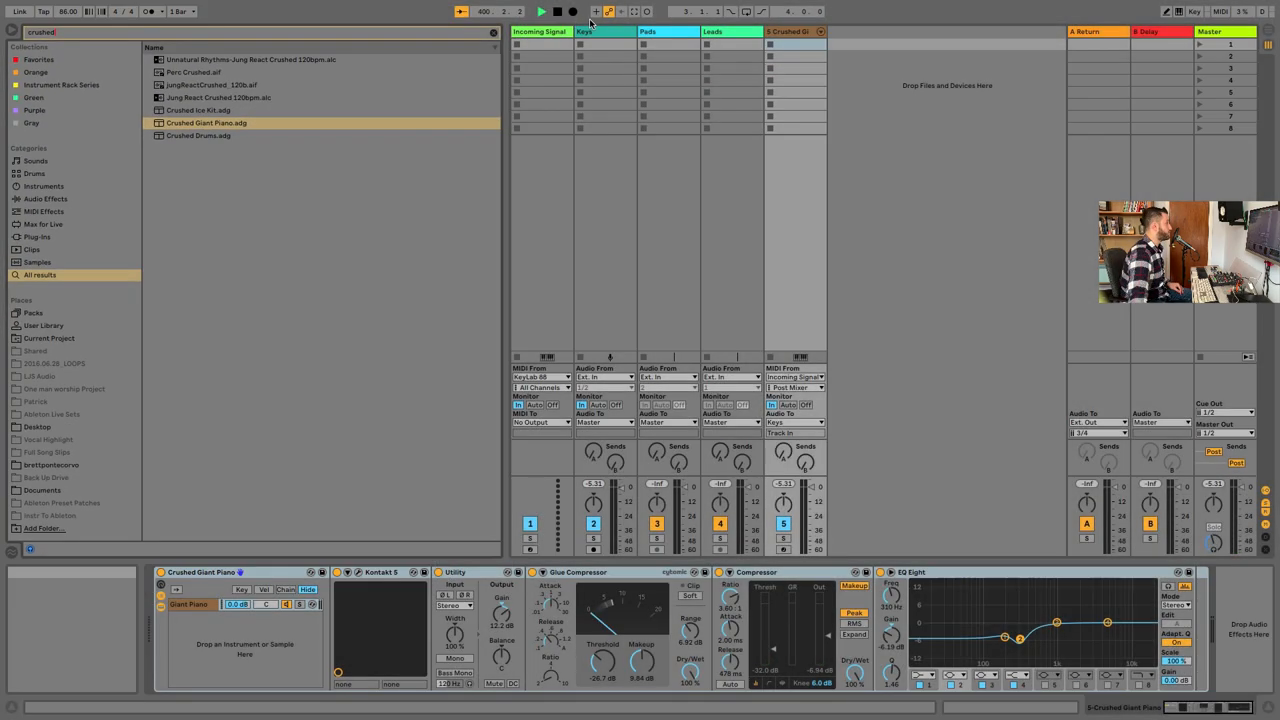
- Search 'pro', load the Slow Burn Piano preset, and route track 6's audio to Keys
{"action": "left_click", "coordinate": [493, 32]}
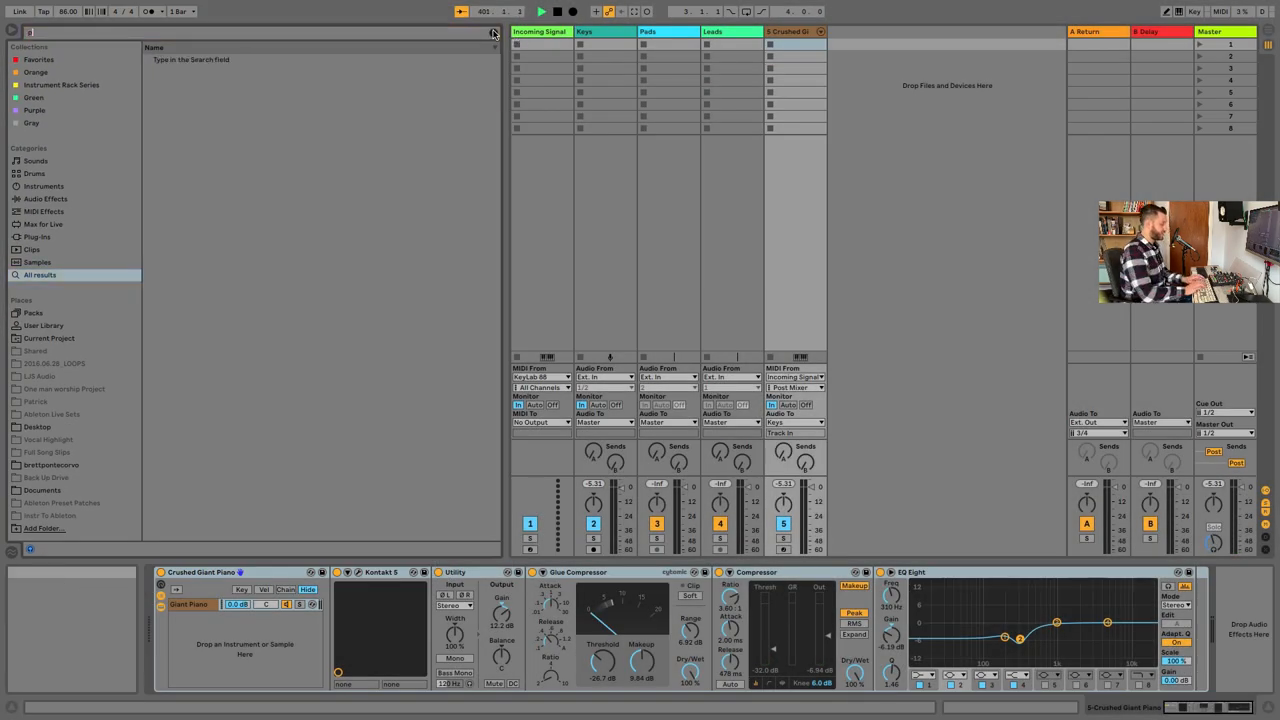
{"action": "type", "text": "pro"}
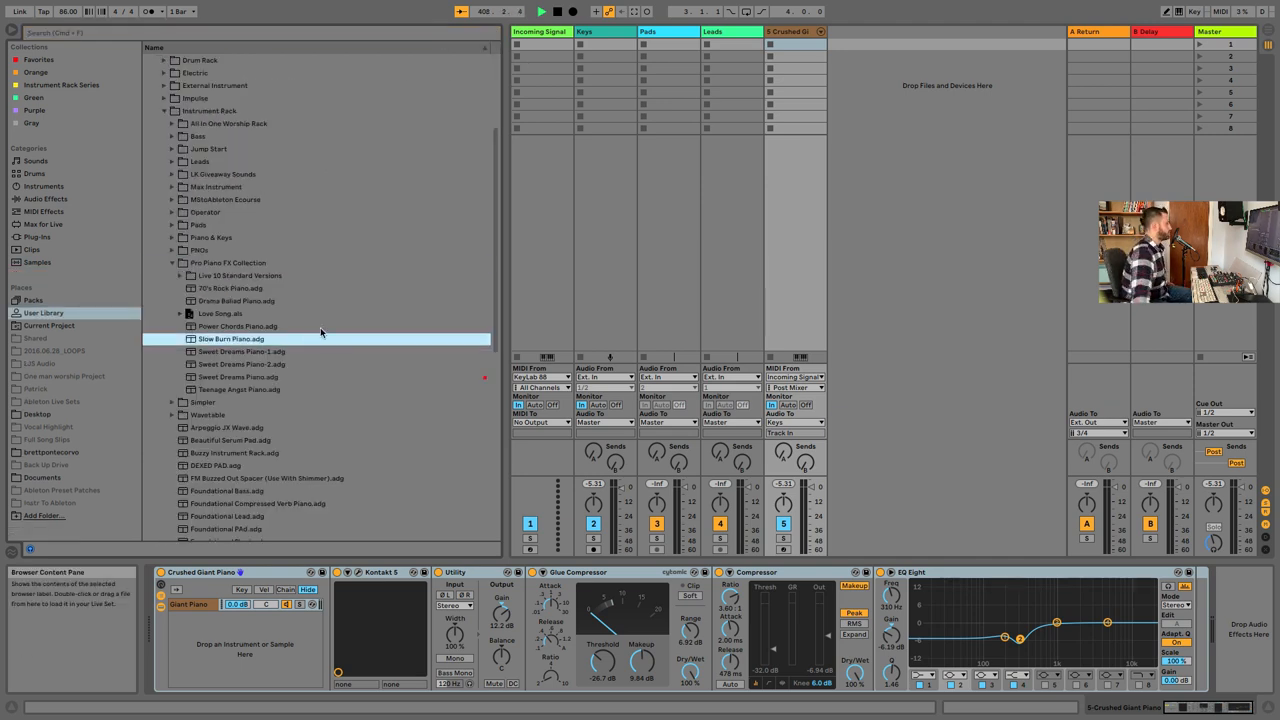
{"action": "left_click", "coordinate": [548, 358]}
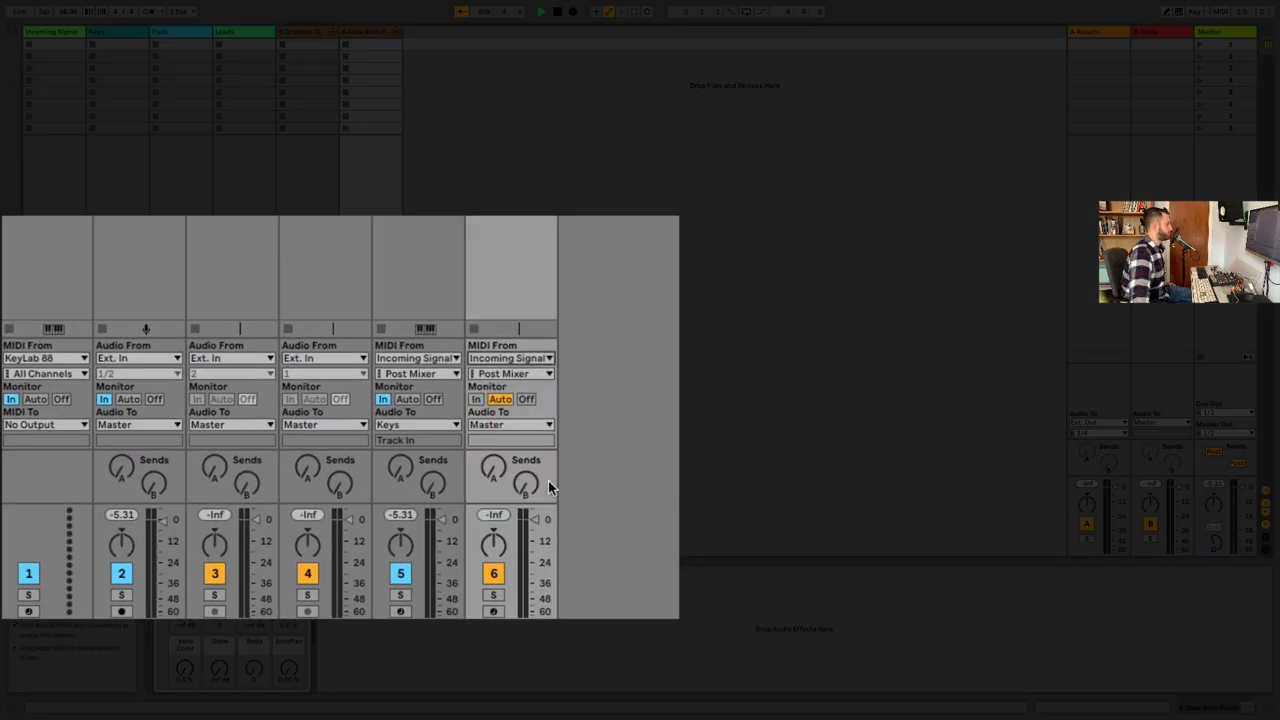
{"action": "left_click", "coordinate": [510, 424]}
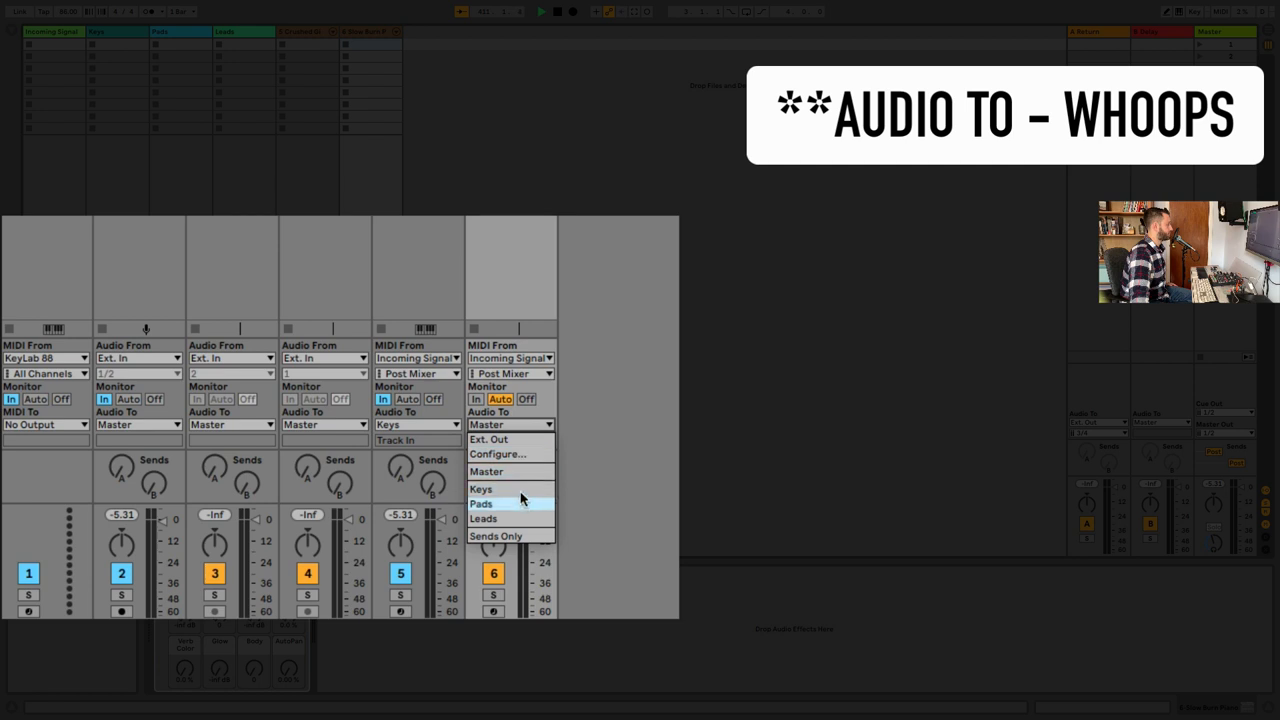
{"action": "mouse_move", "coordinate": [527, 471]}
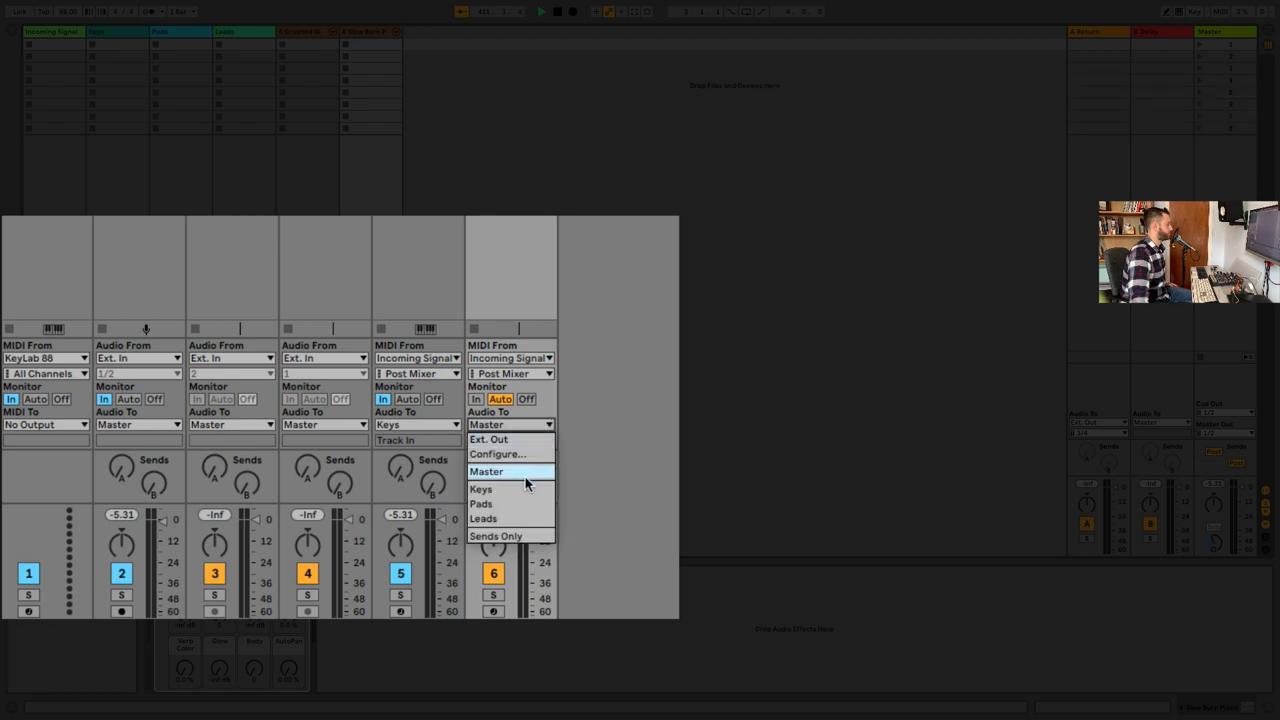
{"action": "left_click", "coordinate": [481, 489]}
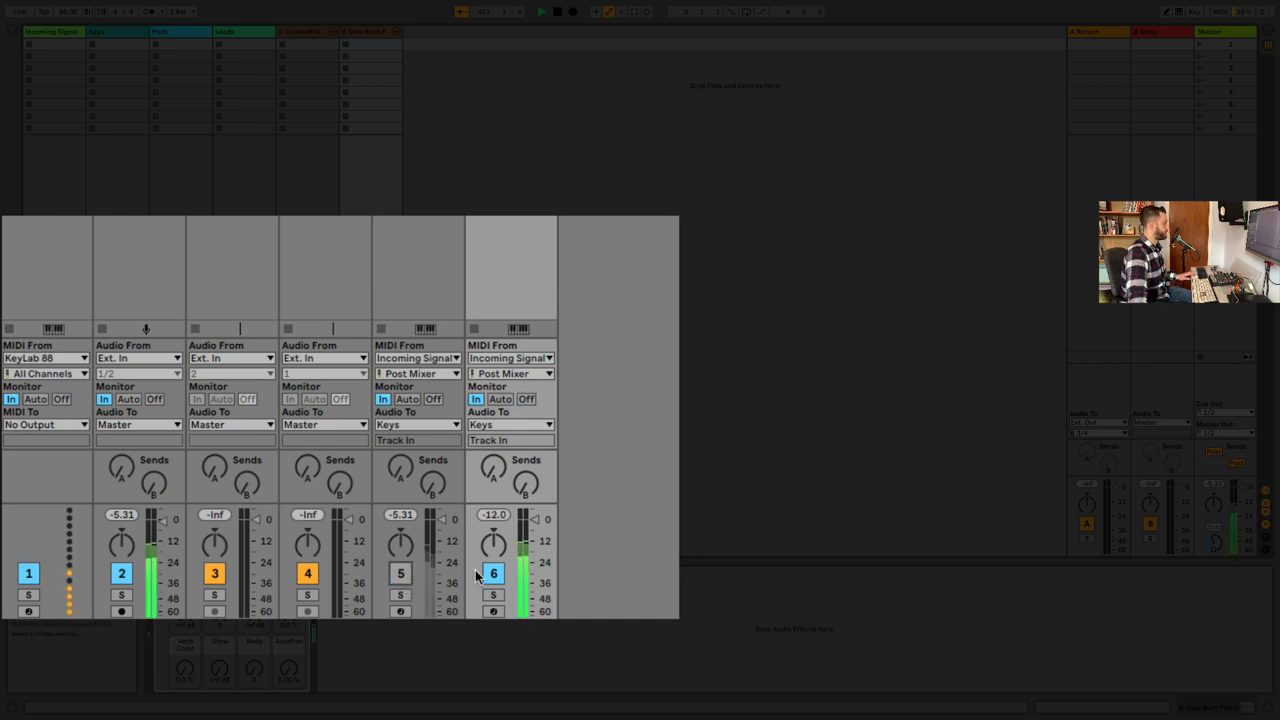
{"action": "mouse_move", "coordinate": [620, 362]}
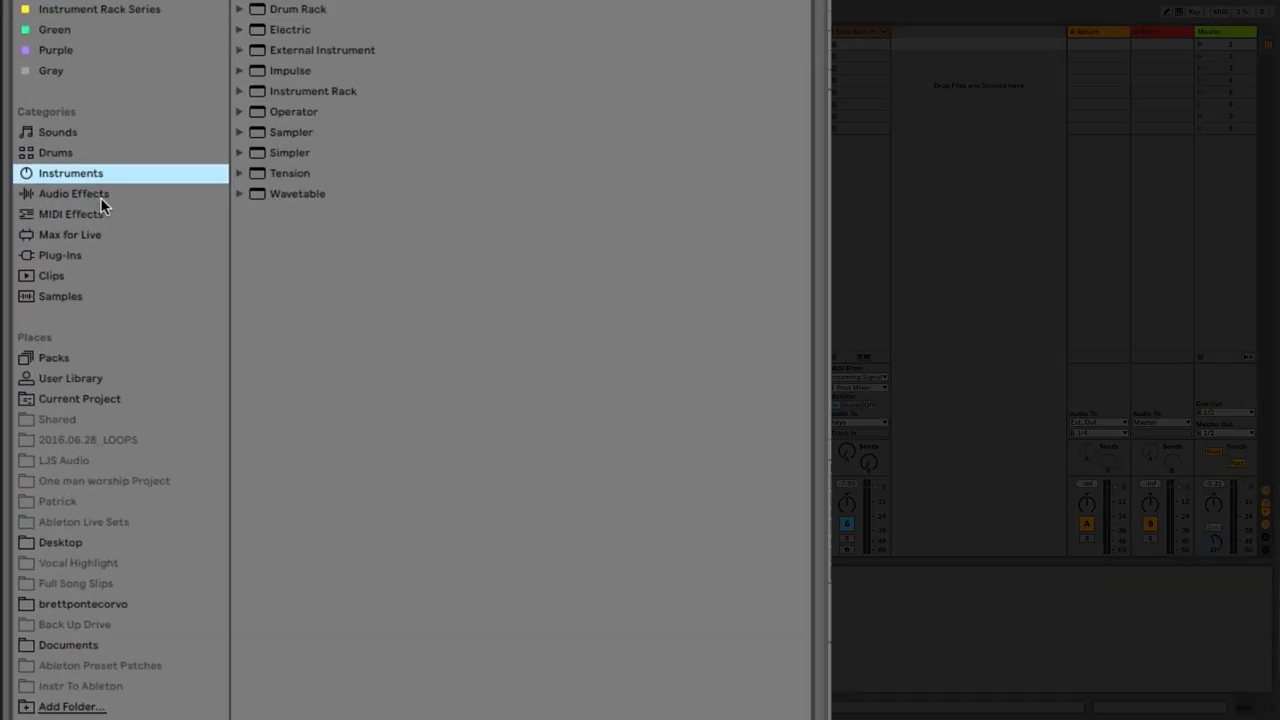
- Browse Audio Effects and open the Reverb presets for the Keys bus
{"action": "left_click", "coordinate": [73, 193]}
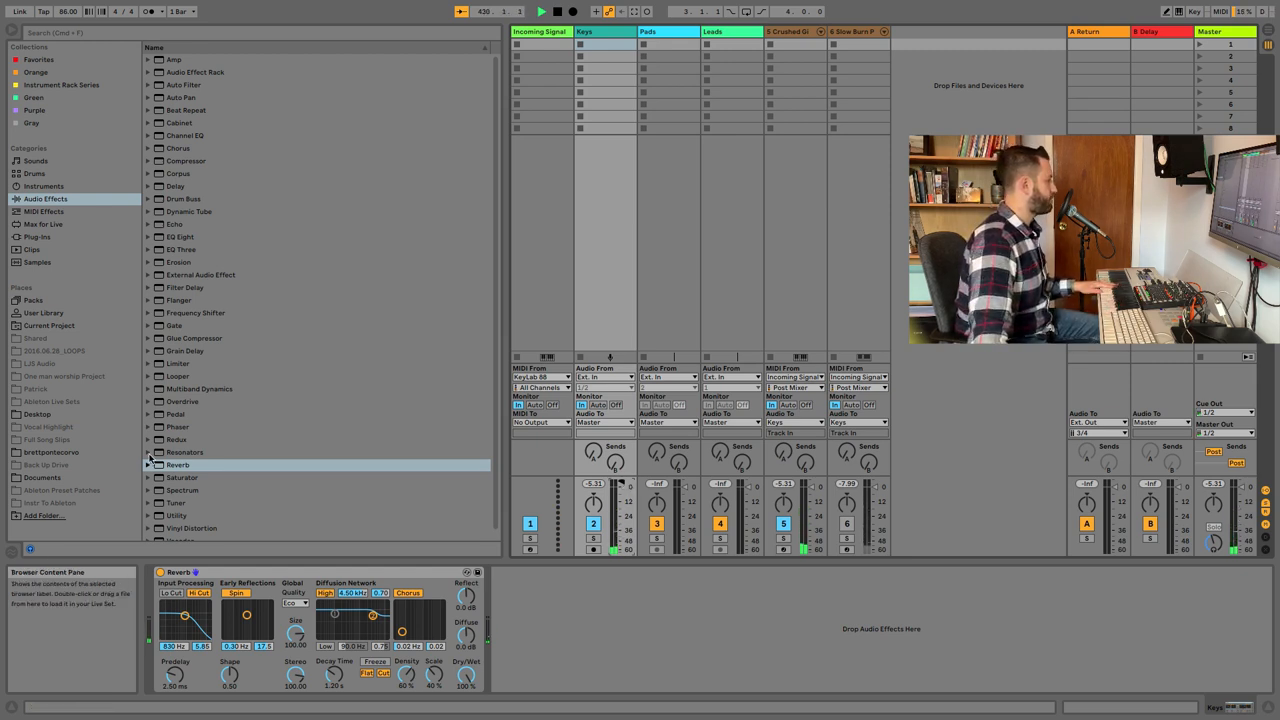
{"action": "left_click", "coordinate": [148, 465]}
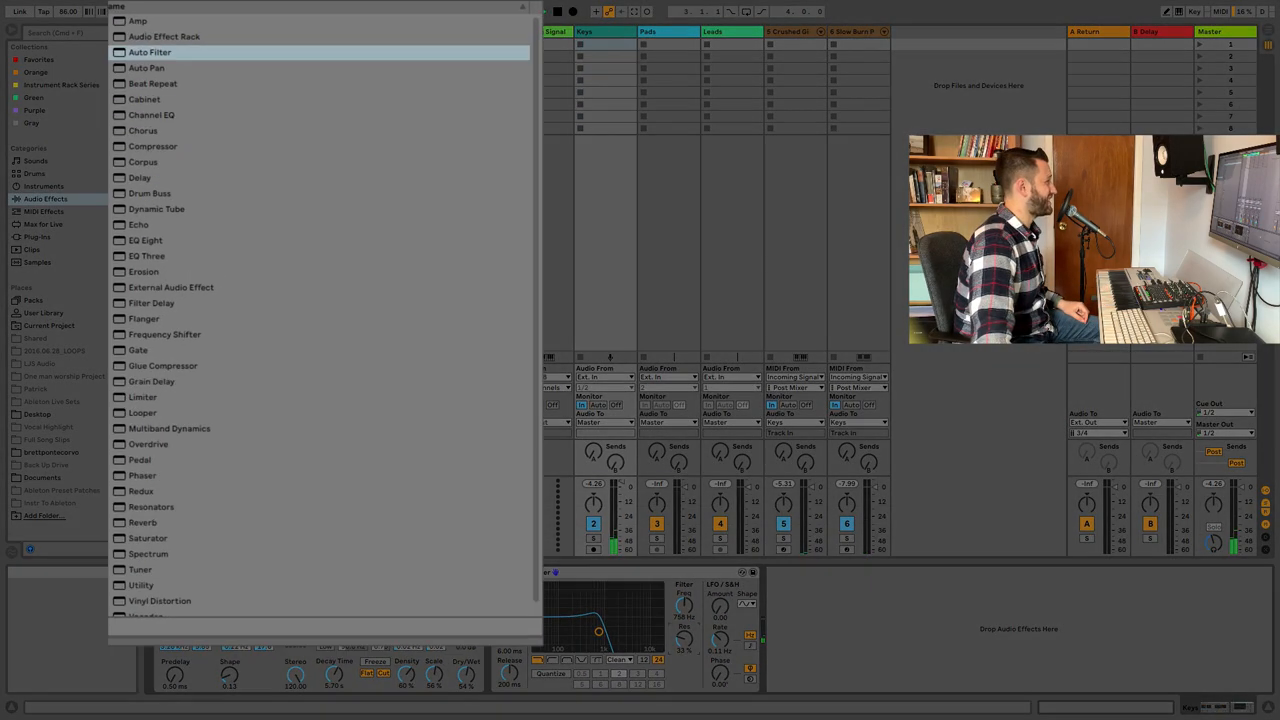
- Add Auto Pan to the Keys bus, set its rate to 1/8, and adjust its amount
{"action": "double_click", "coordinate": [146, 67]}
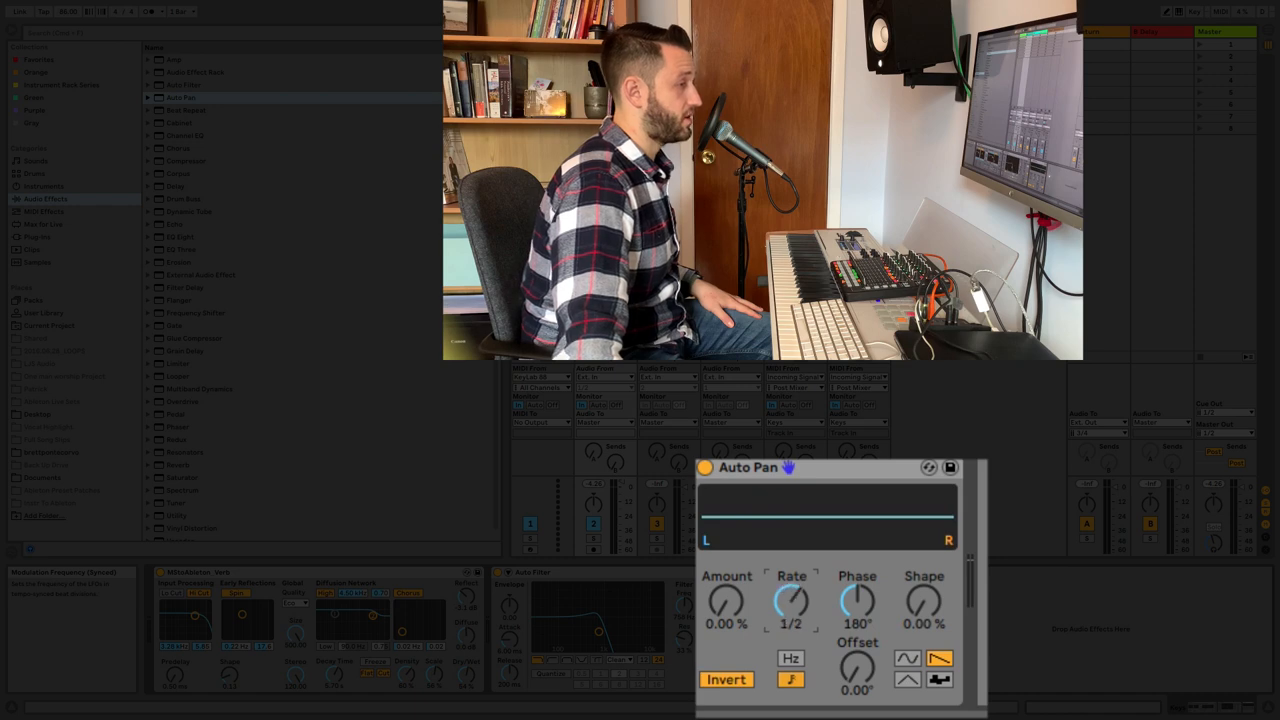
{"action": "left_click_drag", "start_coordinate": [791, 600], "coordinate": [791, 580]}
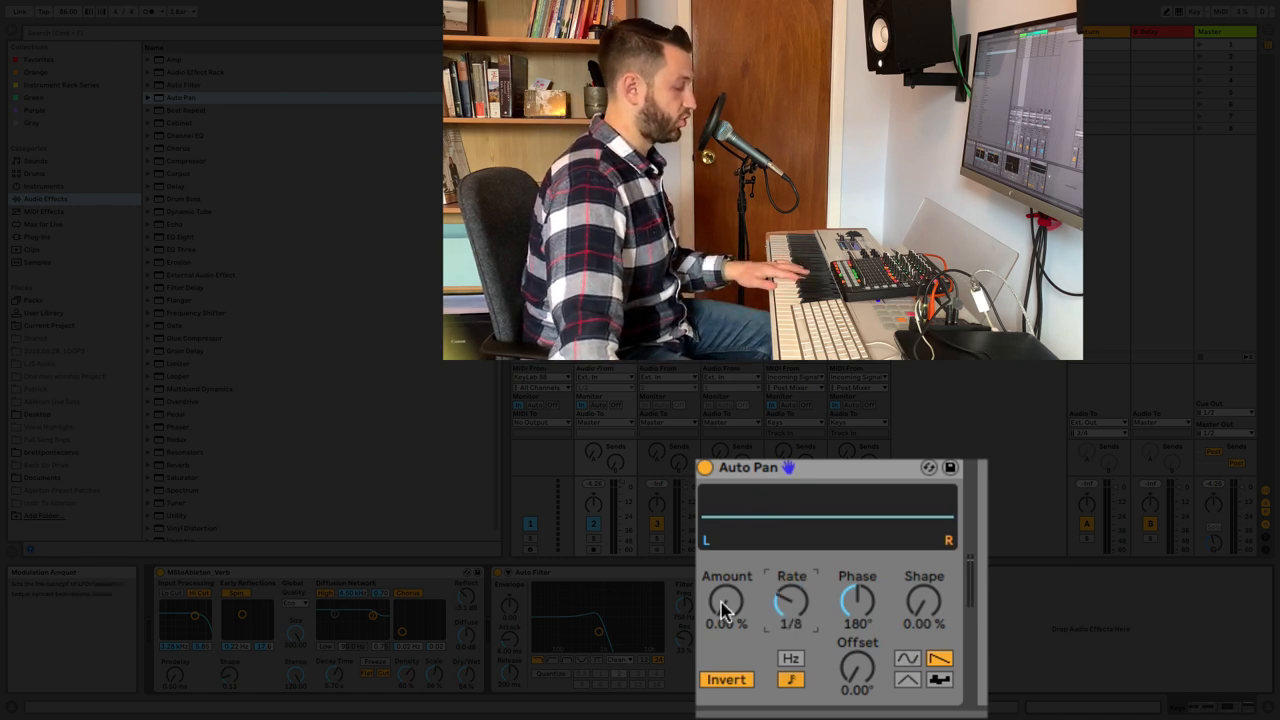
{"action": "left_click_drag", "start_coordinate": [726, 600], "coordinate": [726, 560]}
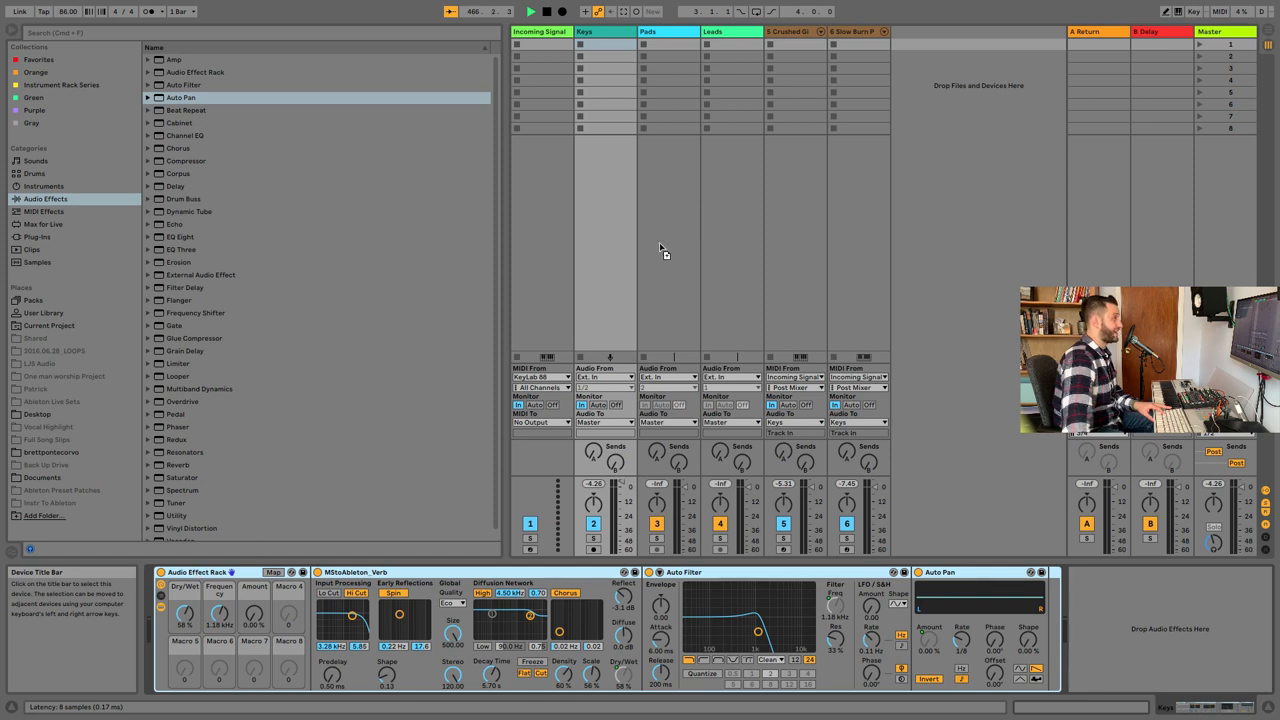
- Select the Pads bus track, then select another track header
{"action": "left_click", "coordinate": [200, 572]}
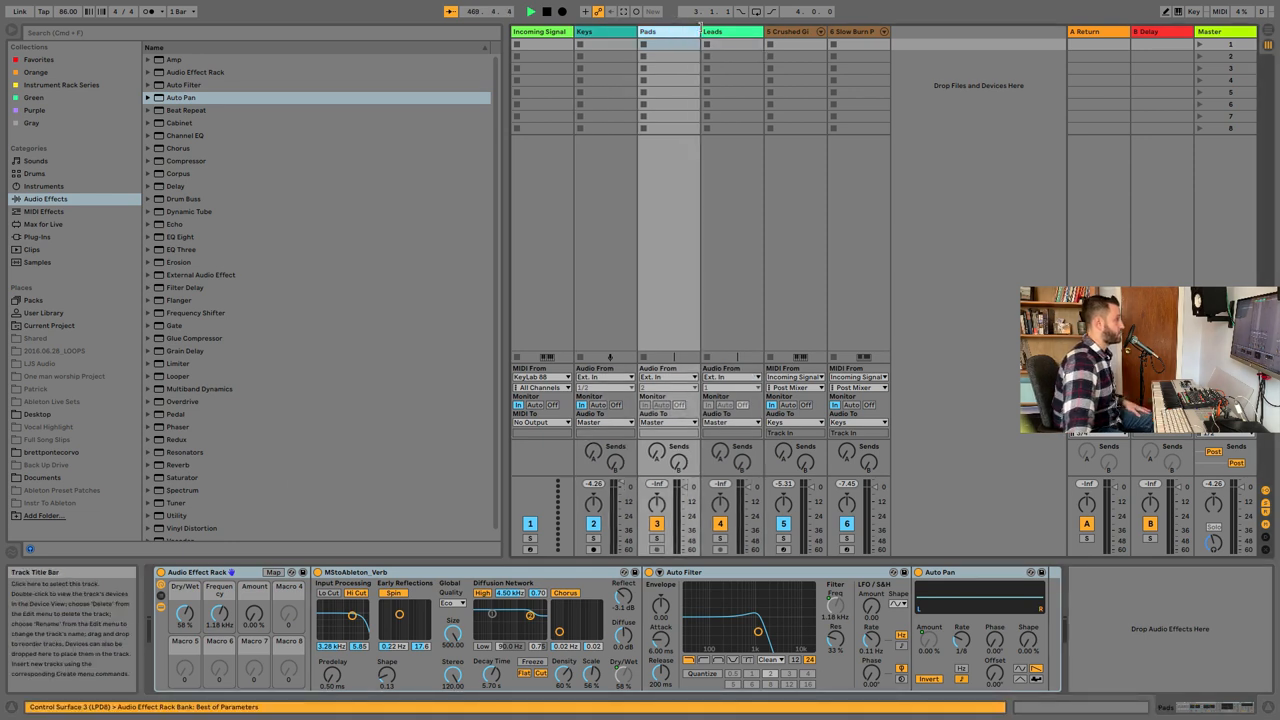
{"action": "left_click", "coordinate": [604, 31]}
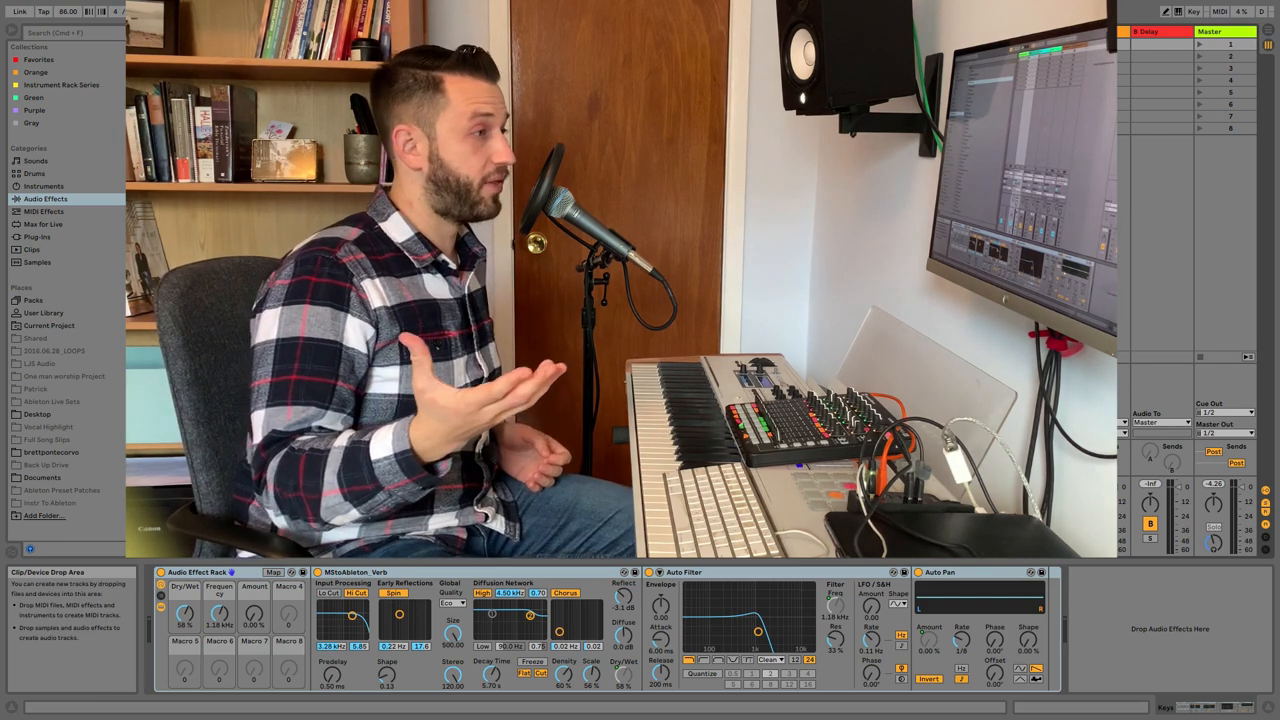
- Look through the browser categories and load the Pigments plug-in onto a new MIDI track
{"action": "left_click", "coordinate": [45, 198]}
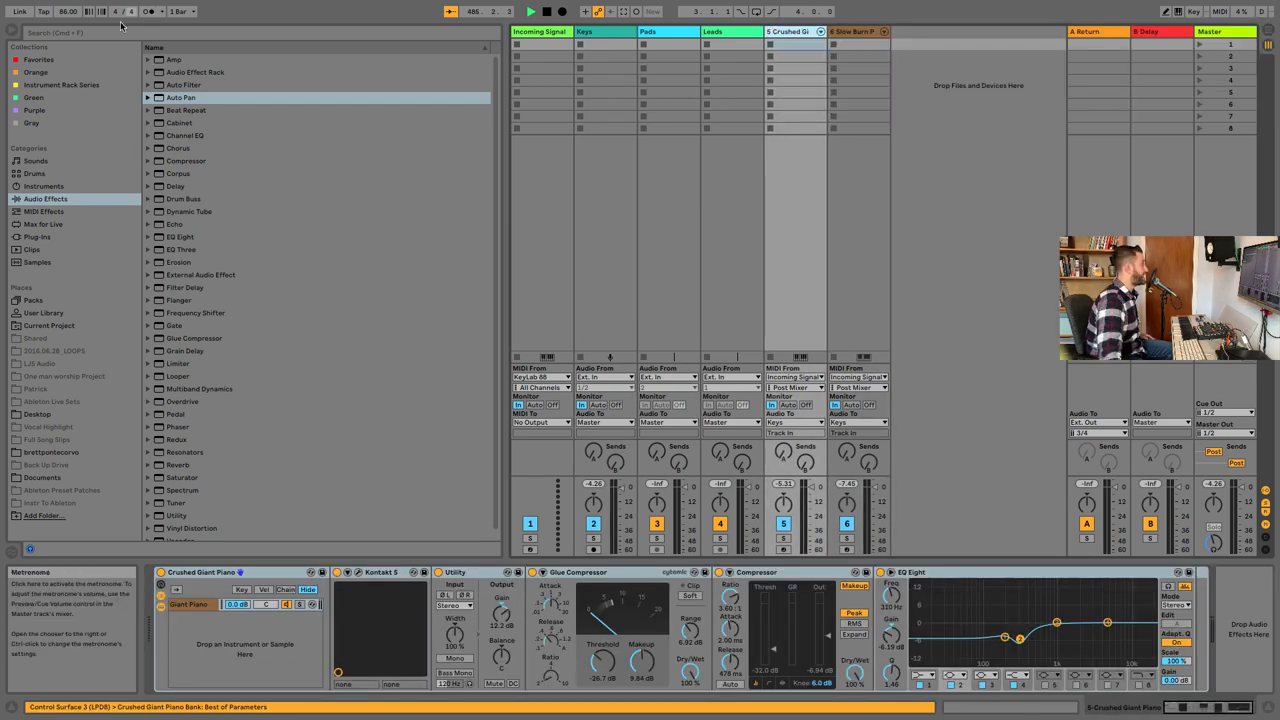
{"action": "left_click", "coordinate": [42, 224]}
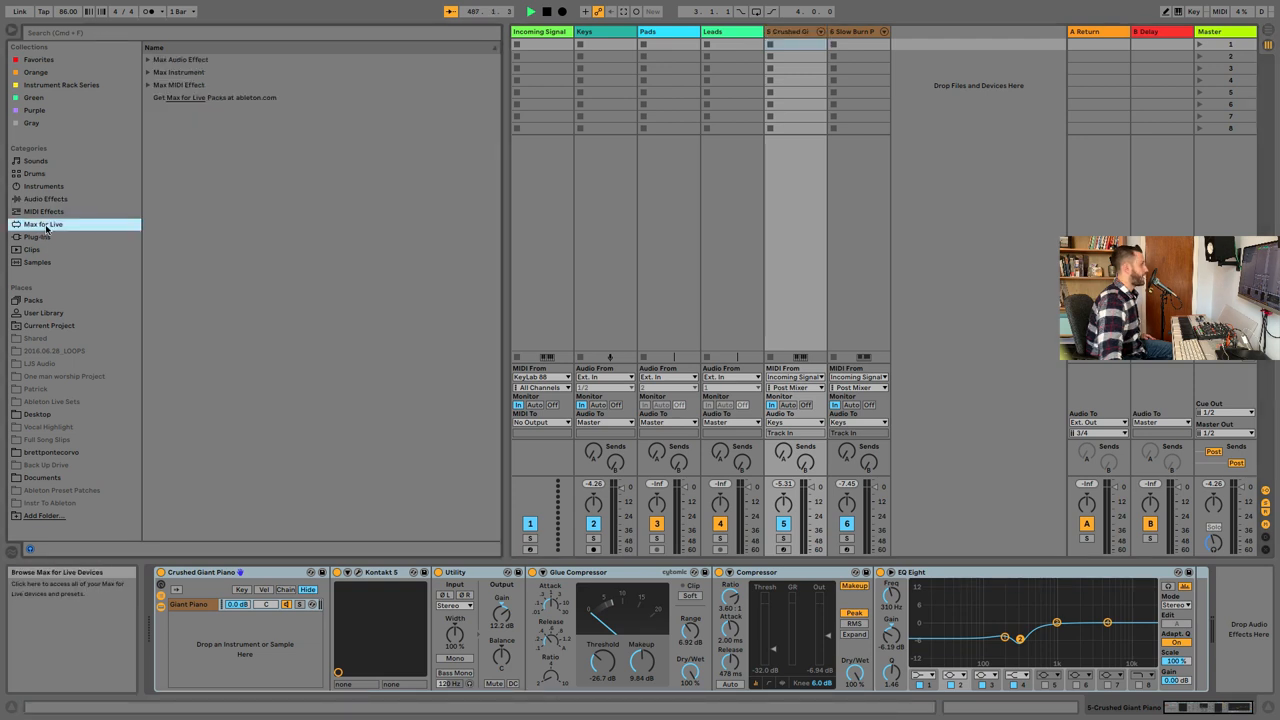
{"action": "left_click", "coordinate": [45, 198]}
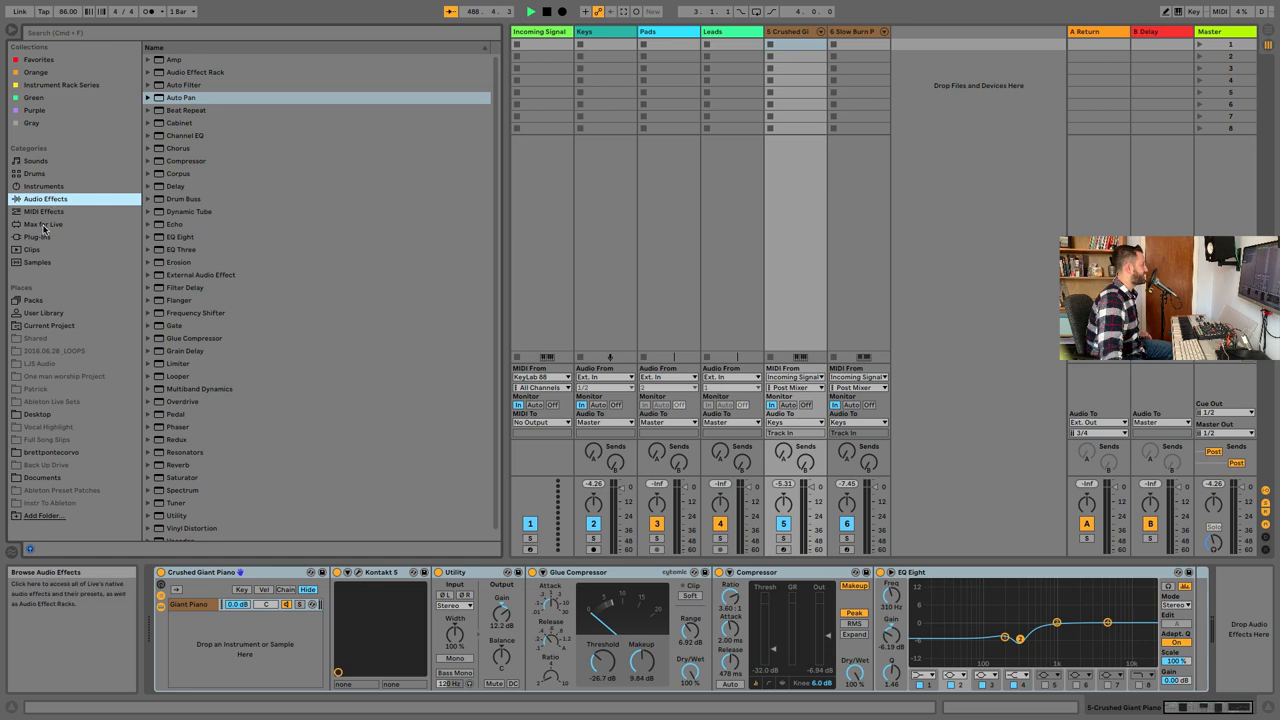
{"action": "left_click", "coordinate": [38, 237]}
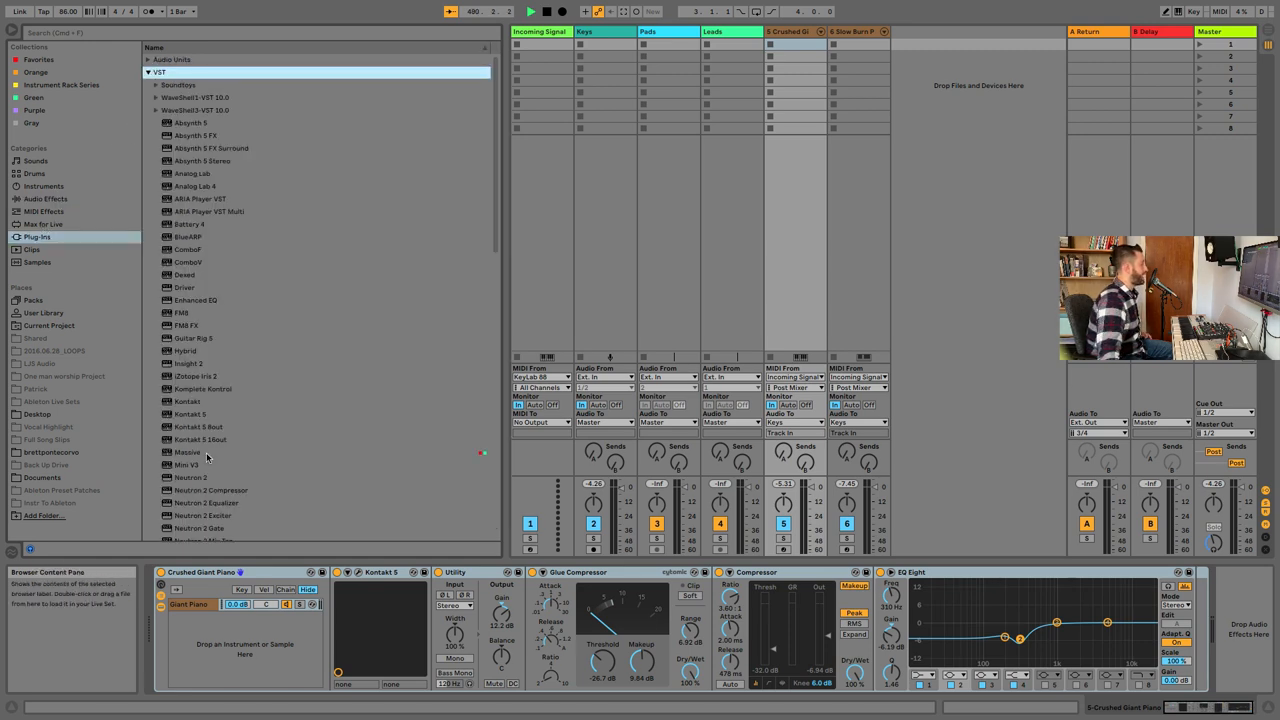
{"action": "scroll", "scroll_direction": "down", "scroll_amount": 3}
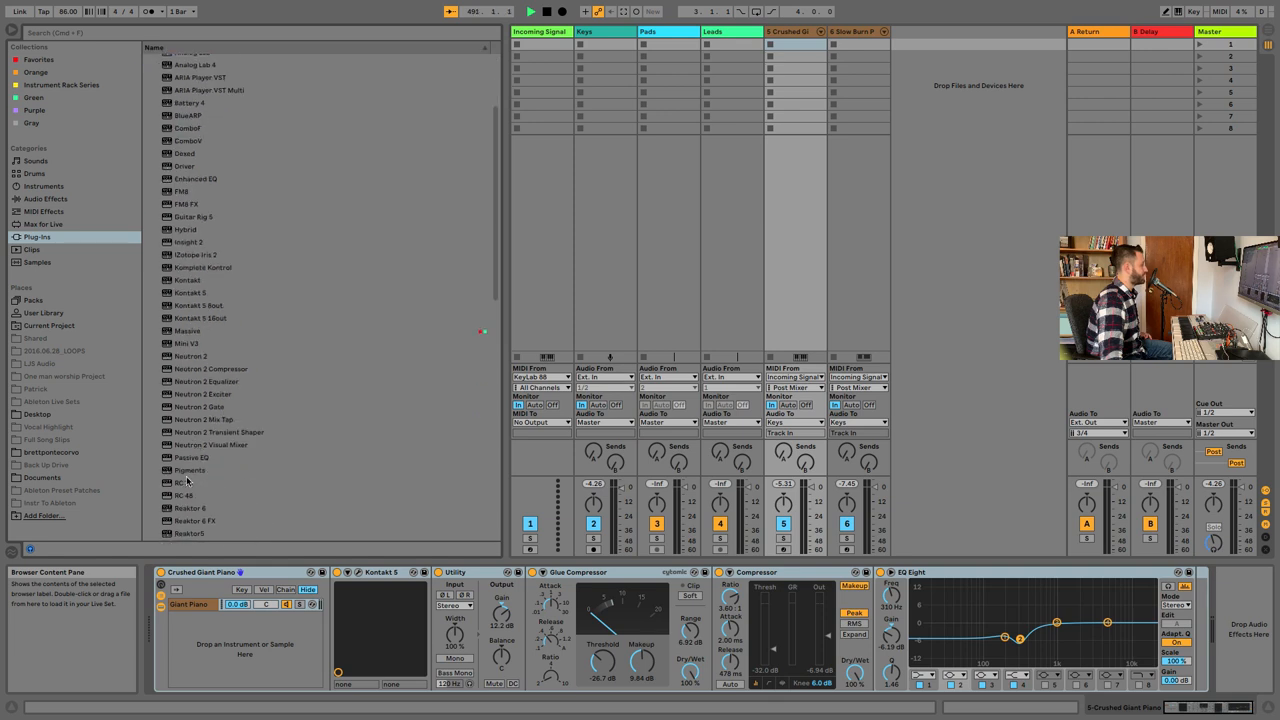
{"action": "left_click", "coordinate": [189, 470]}
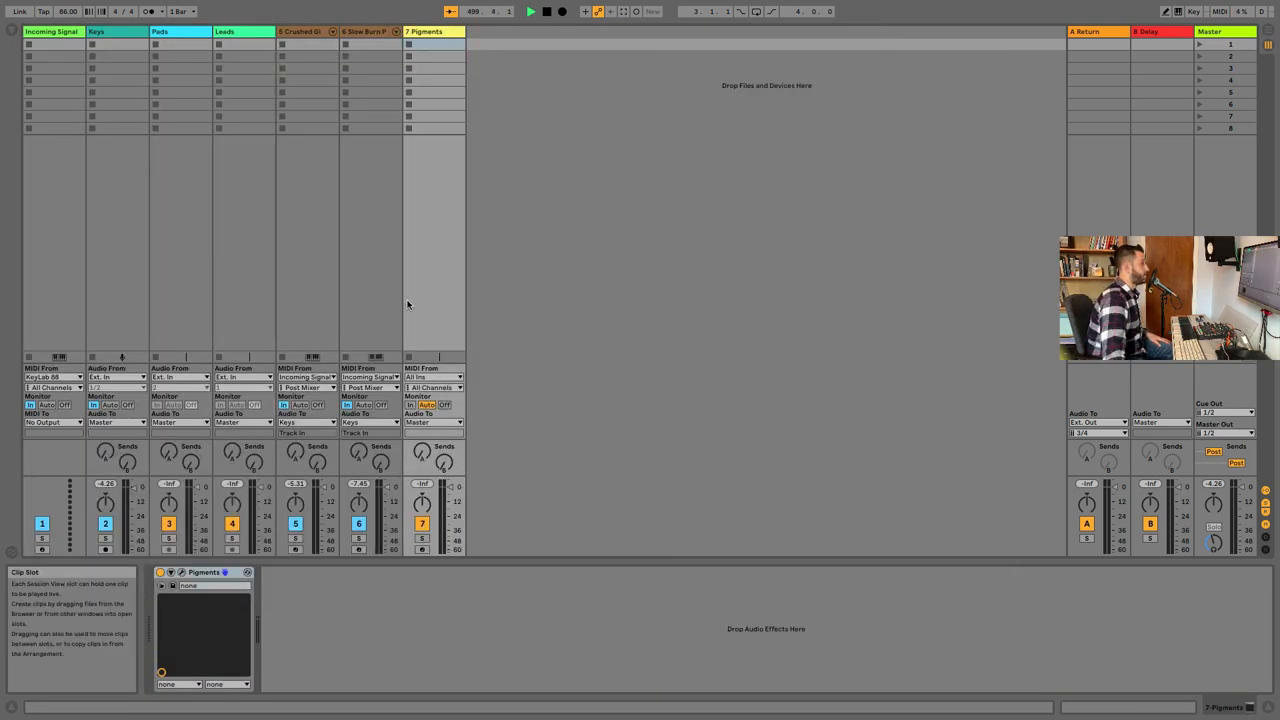
- Route Pigments MIDI from Incoming Signal and audio to Pads, and set pad Dry/Wet to 0%
{"action": "left_click", "coordinate": [432, 377]}
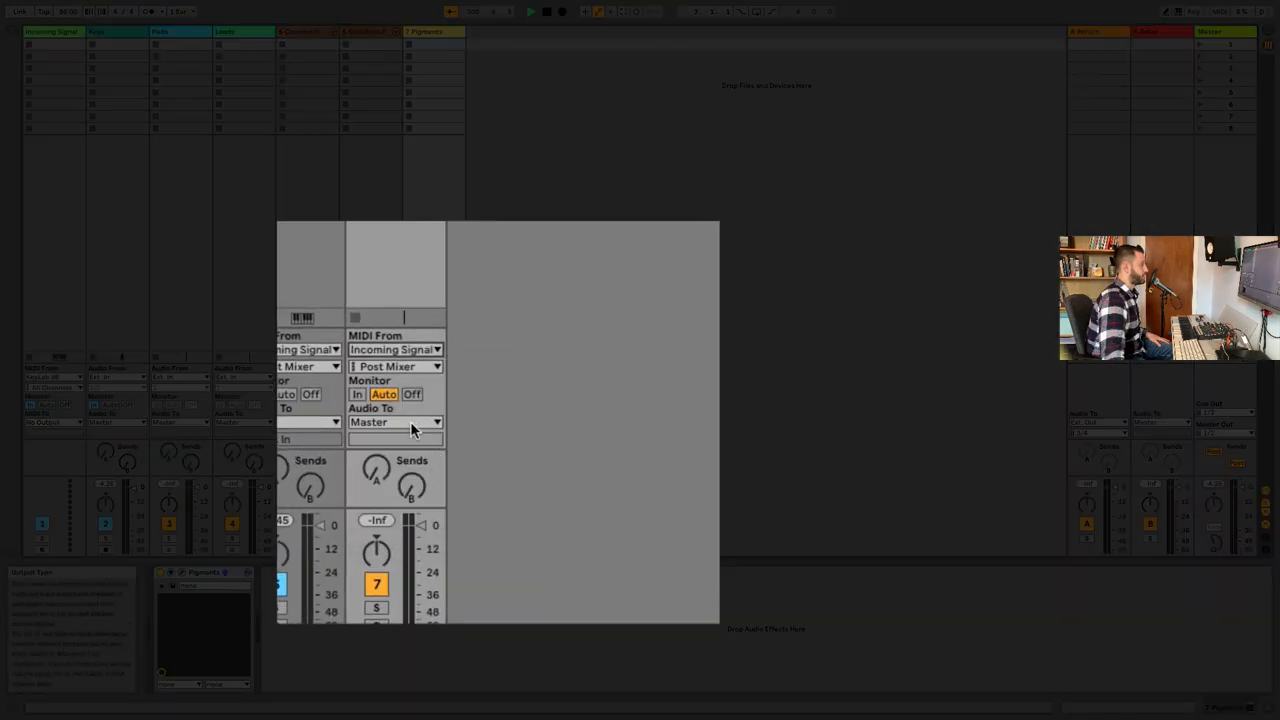
{"action": "left_click", "coordinate": [395, 421]}
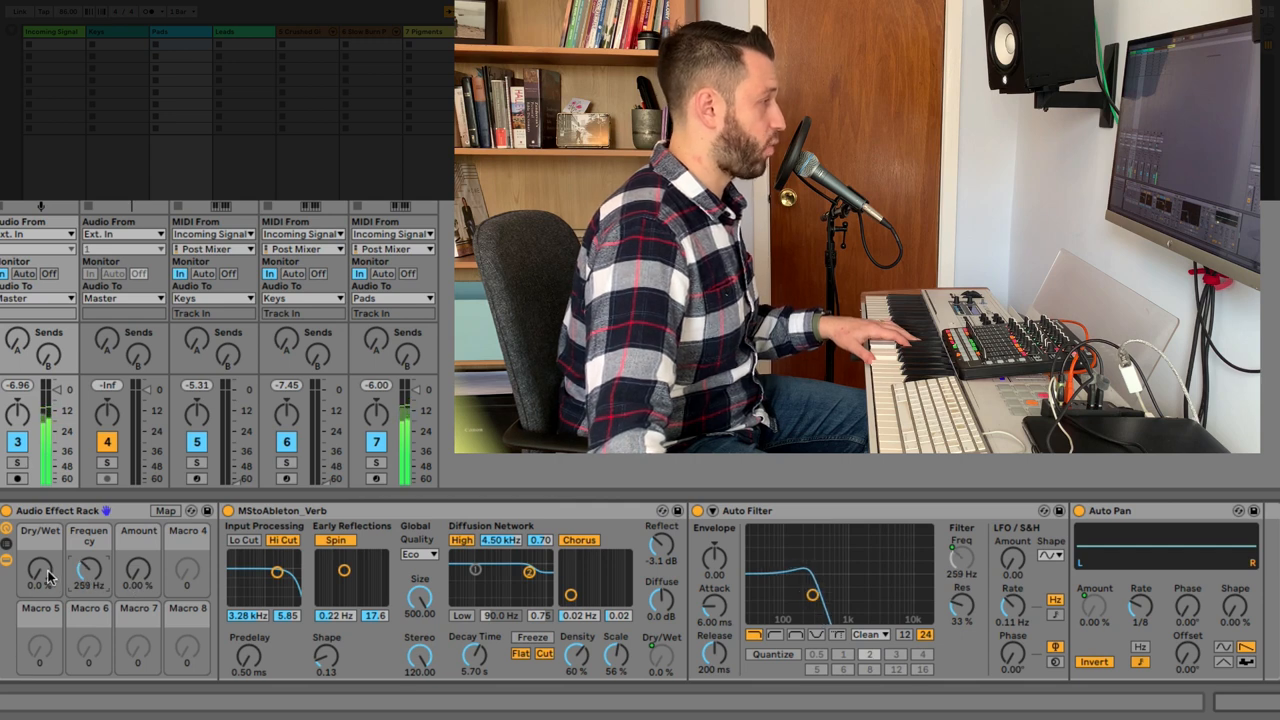
{"action": "left_click_drag", "start_coordinate": [35, 572], "coordinate": [45, 555]}
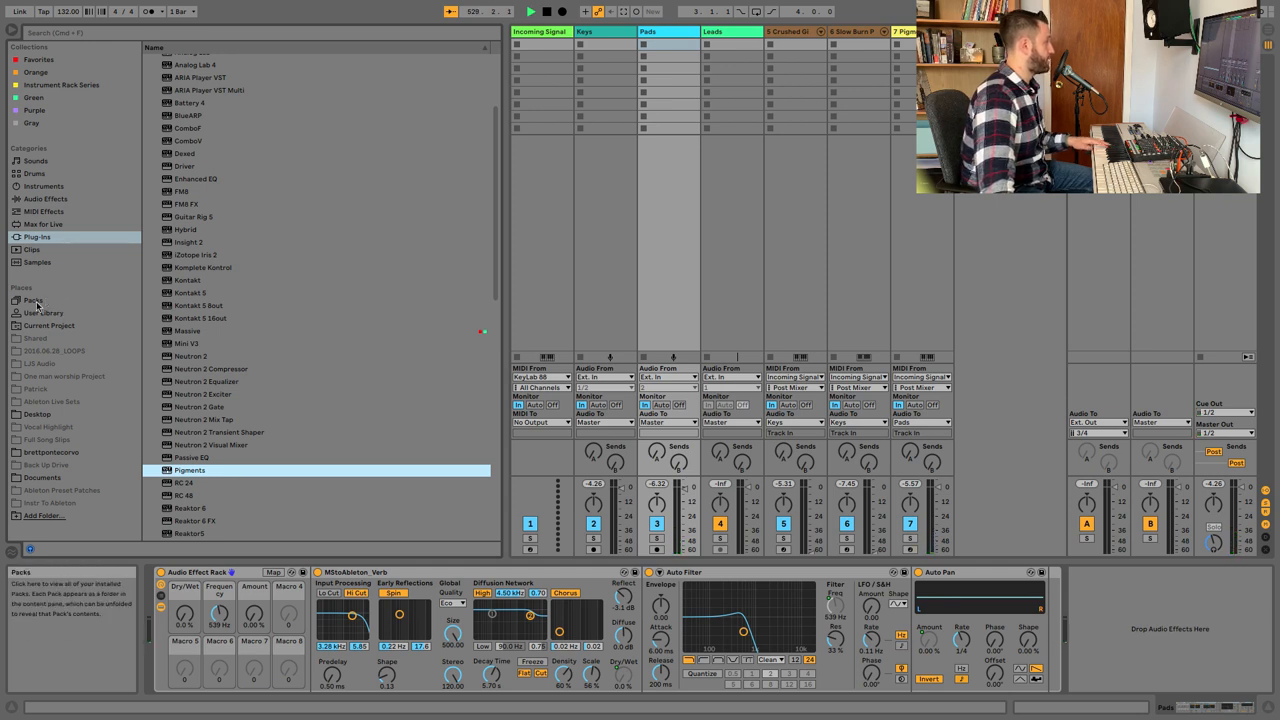
- Load Fine Tapestry.adg from the User Library's Pads > Blue Carpet folder as a new track
{"action": "left_click", "coordinate": [44, 313]}
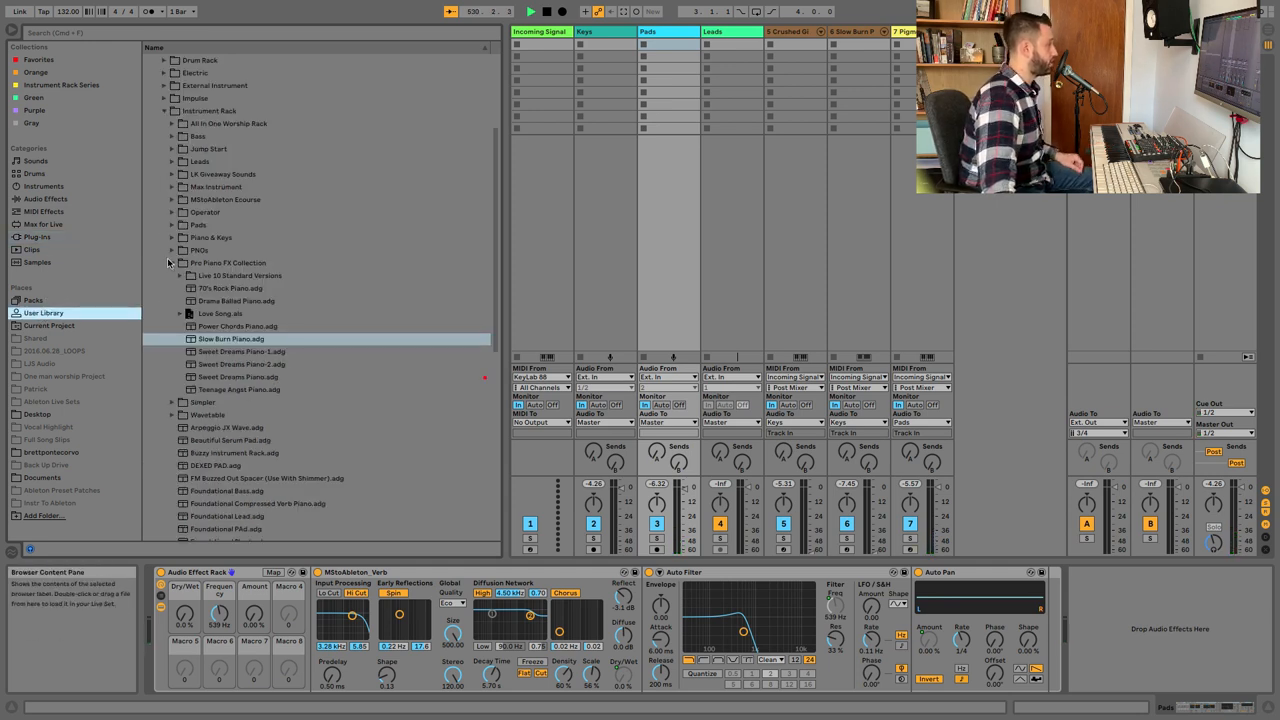
{"action": "left_click", "coordinate": [171, 262]}
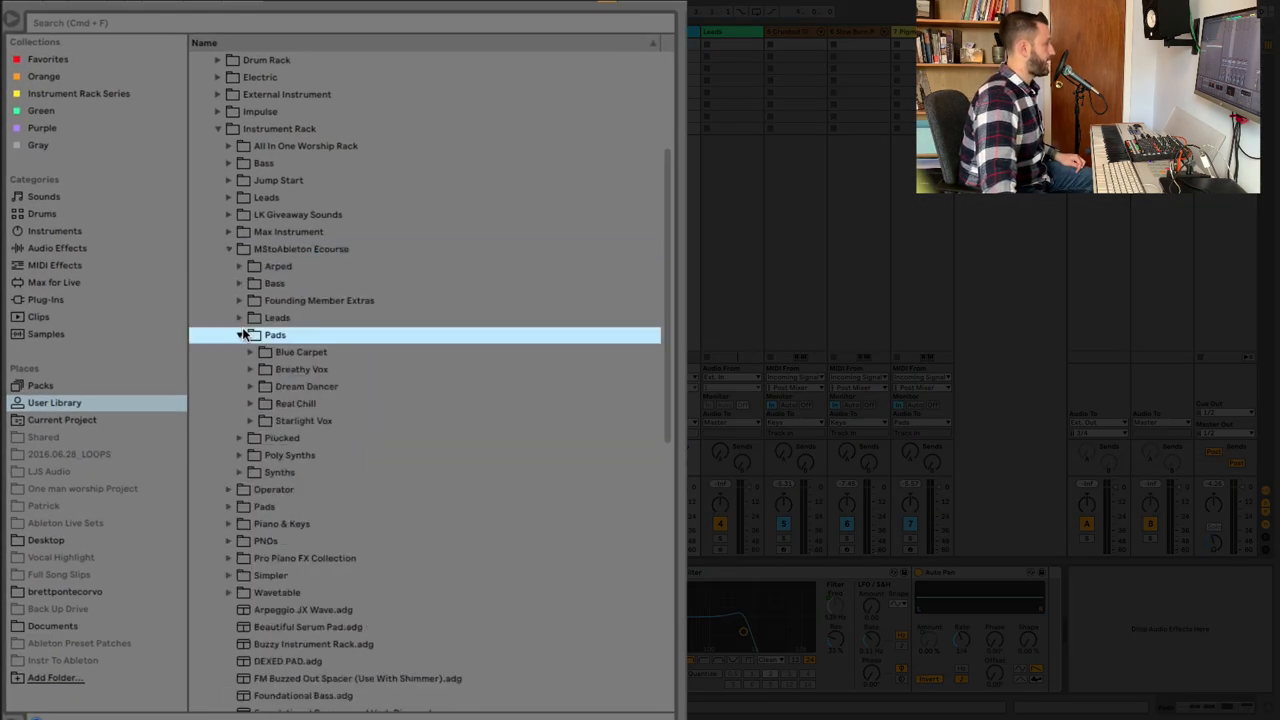
{"action": "left_click", "coordinate": [250, 352]}
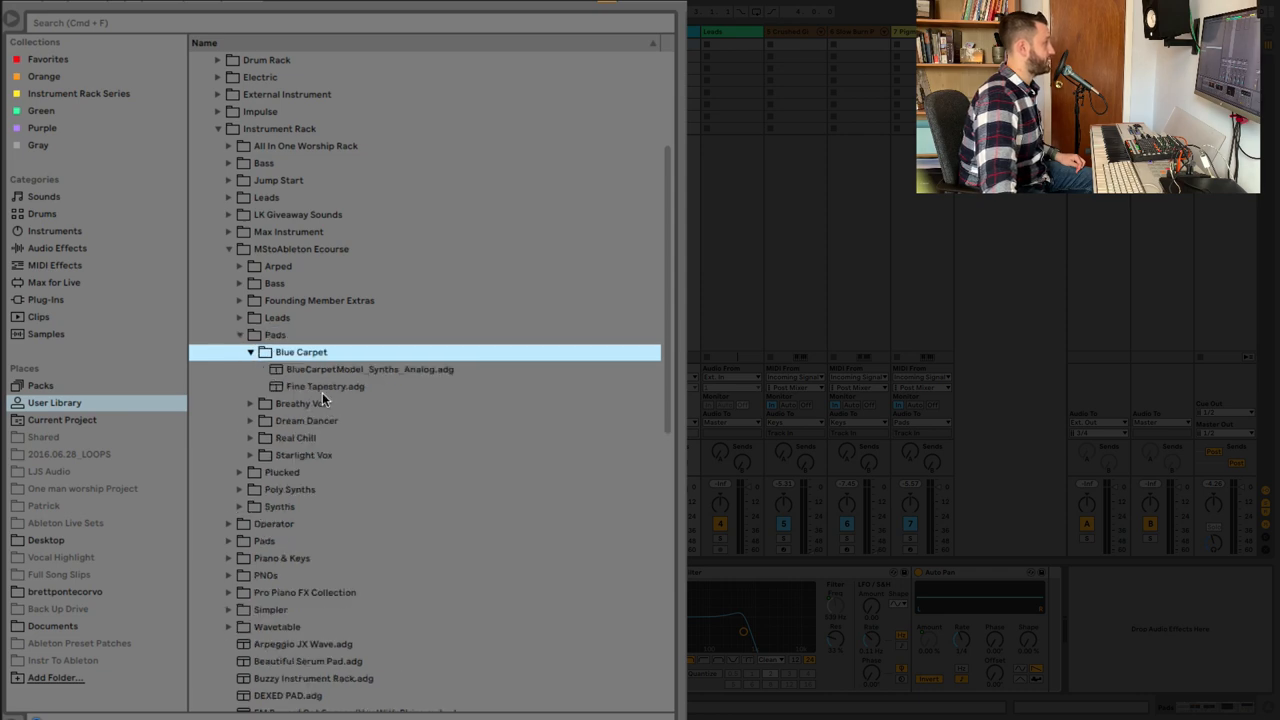
{"action": "left_click", "coordinate": [325, 386]}
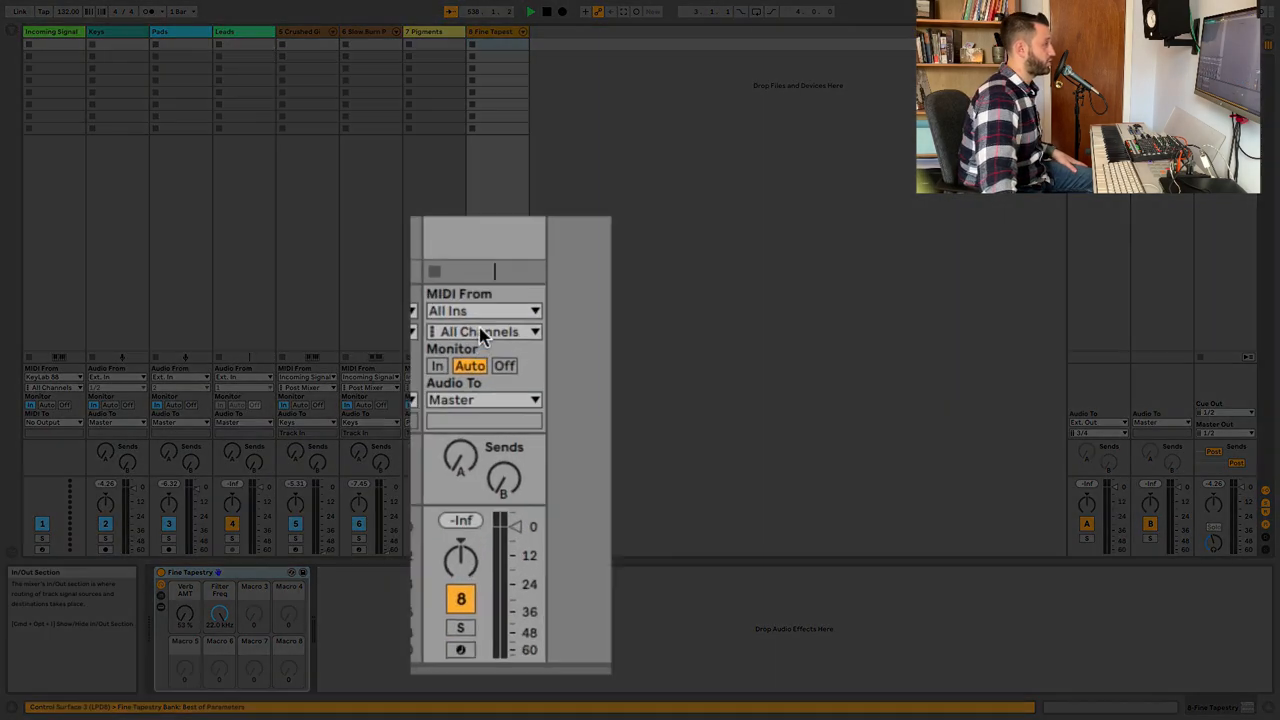
- Set Fine Tapestry's MIDI From to Incoming Signal / Post Mixer and Audio To to Pads
{"action": "left_click", "coordinate": [480, 291]}
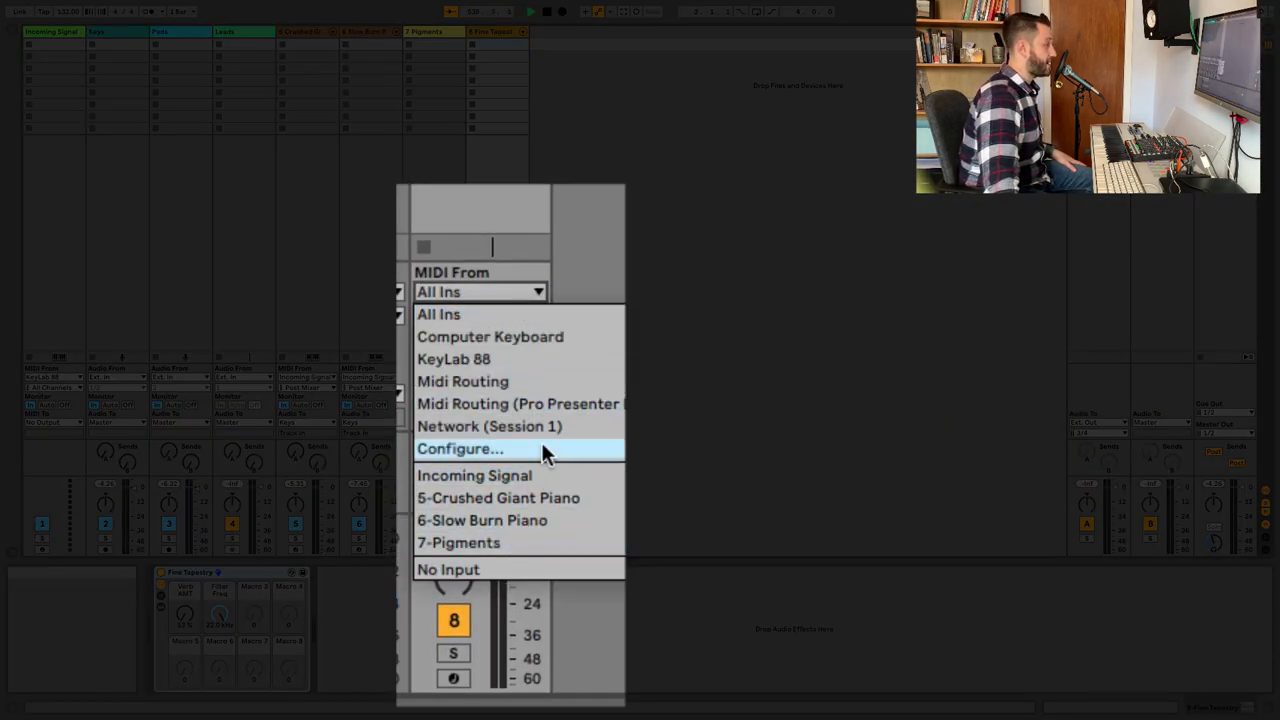
{"action": "left_click", "coordinate": [474, 475]}
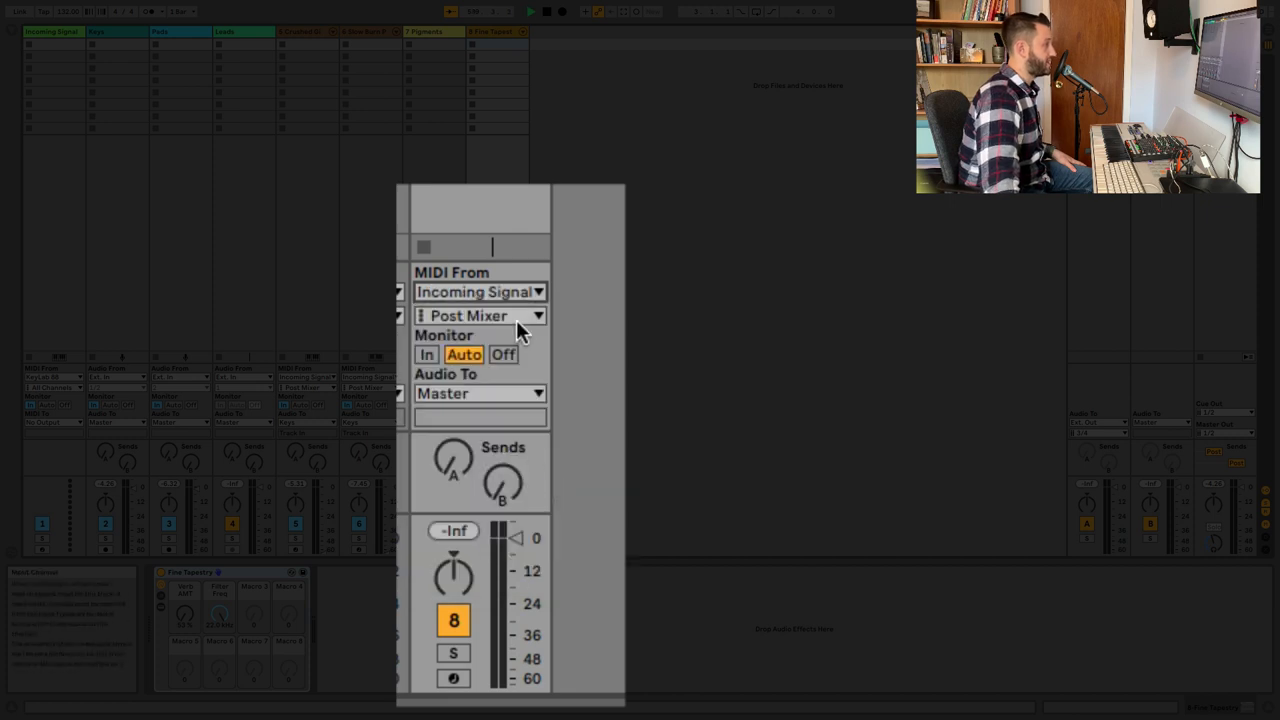
{"action": "left_click", "coordinate": [480, 393]}
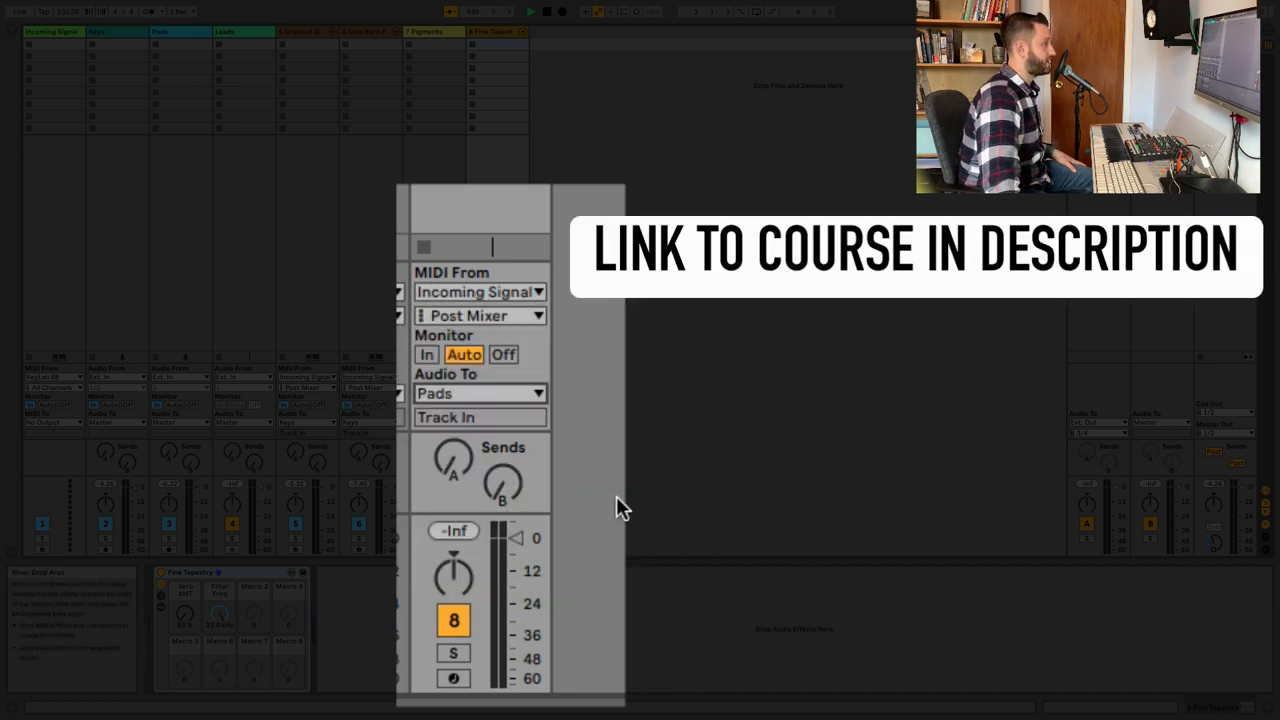
{"action": "left_click", "coordinate": [427, 354]}
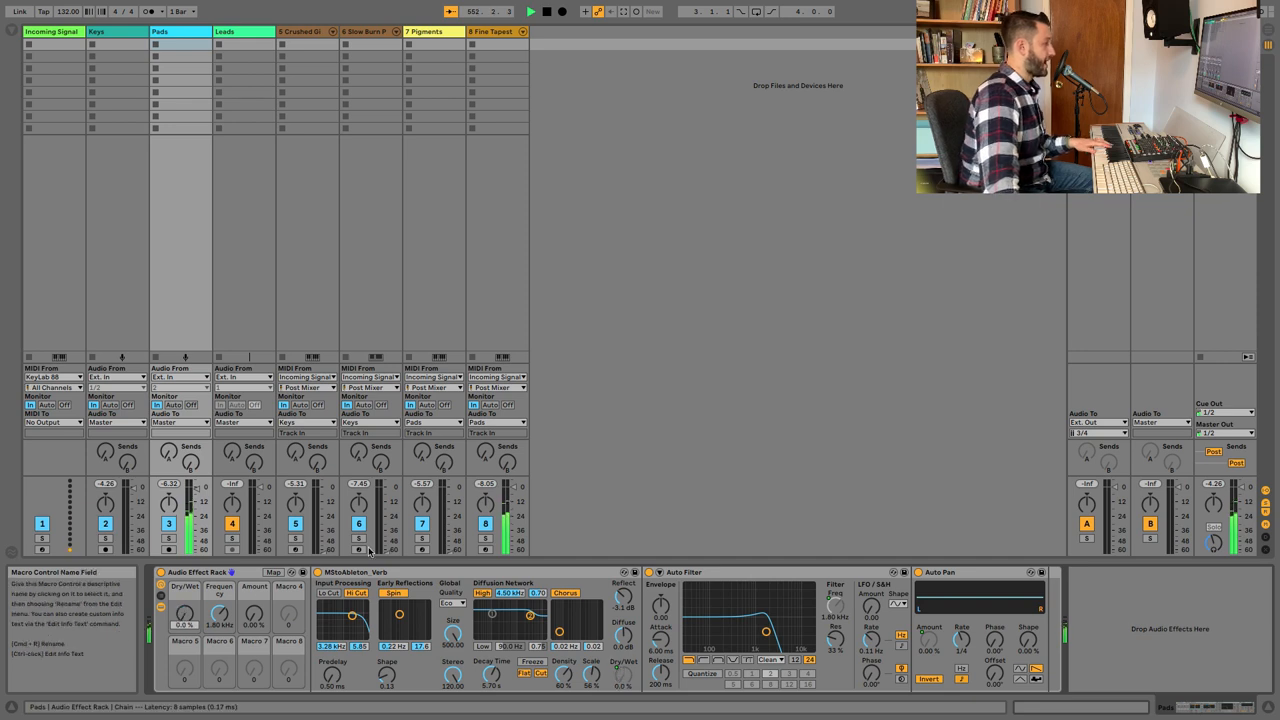
- Show the Fine Tapestry track's devices, then open the Browser's course Leads folder
{"action": "left_click", "coordinate": [493, 31]}
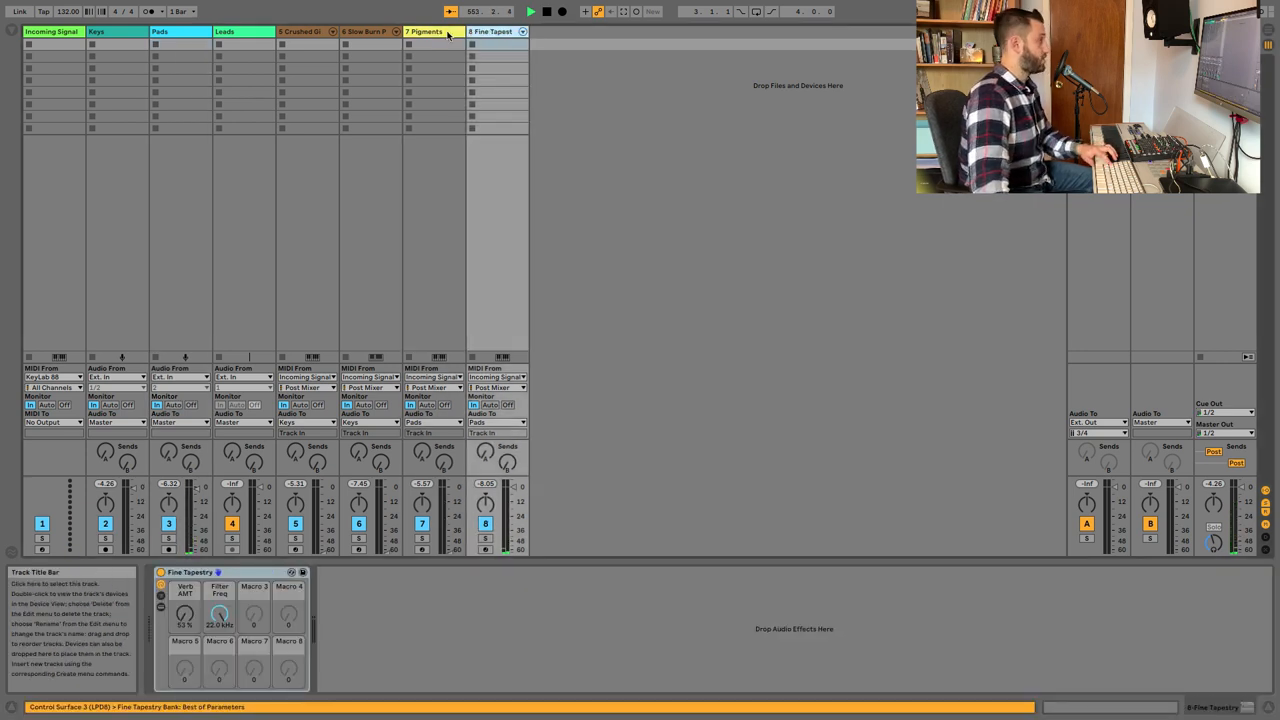
{"action": "right_click", "coordinate": [424, 31]}
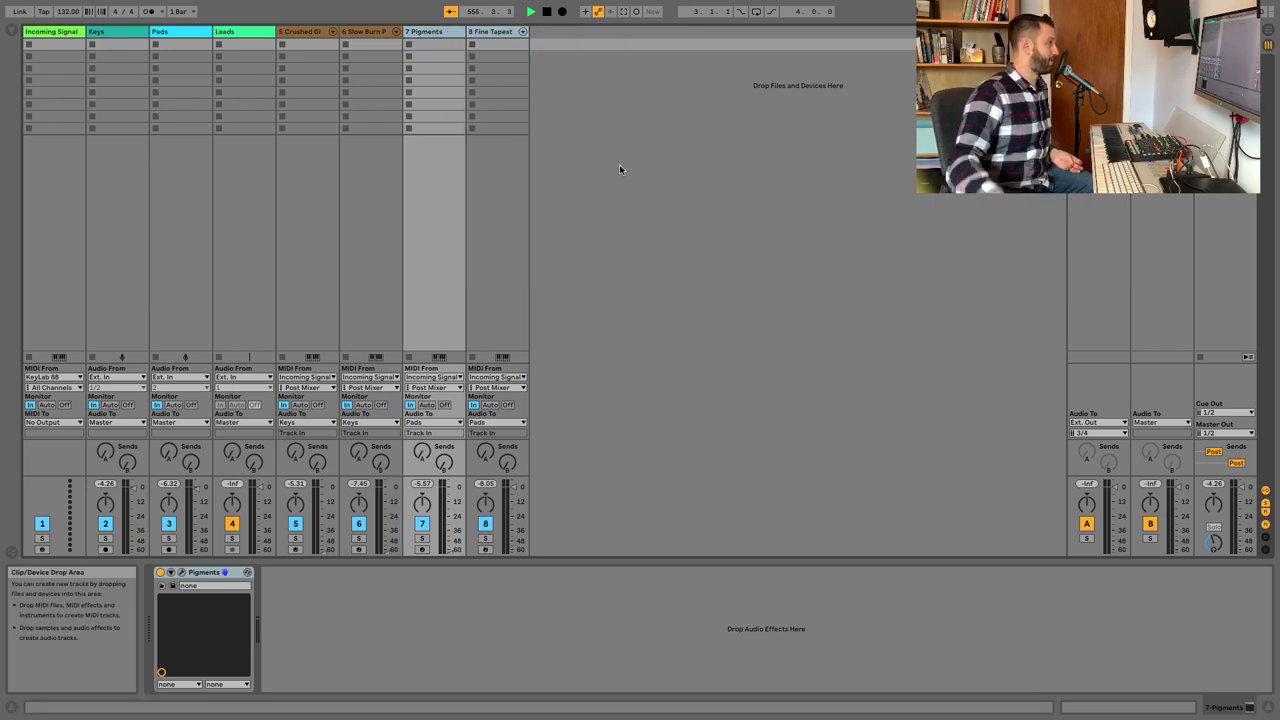
{"action": "left_click", "coordinate": [365, 31]}
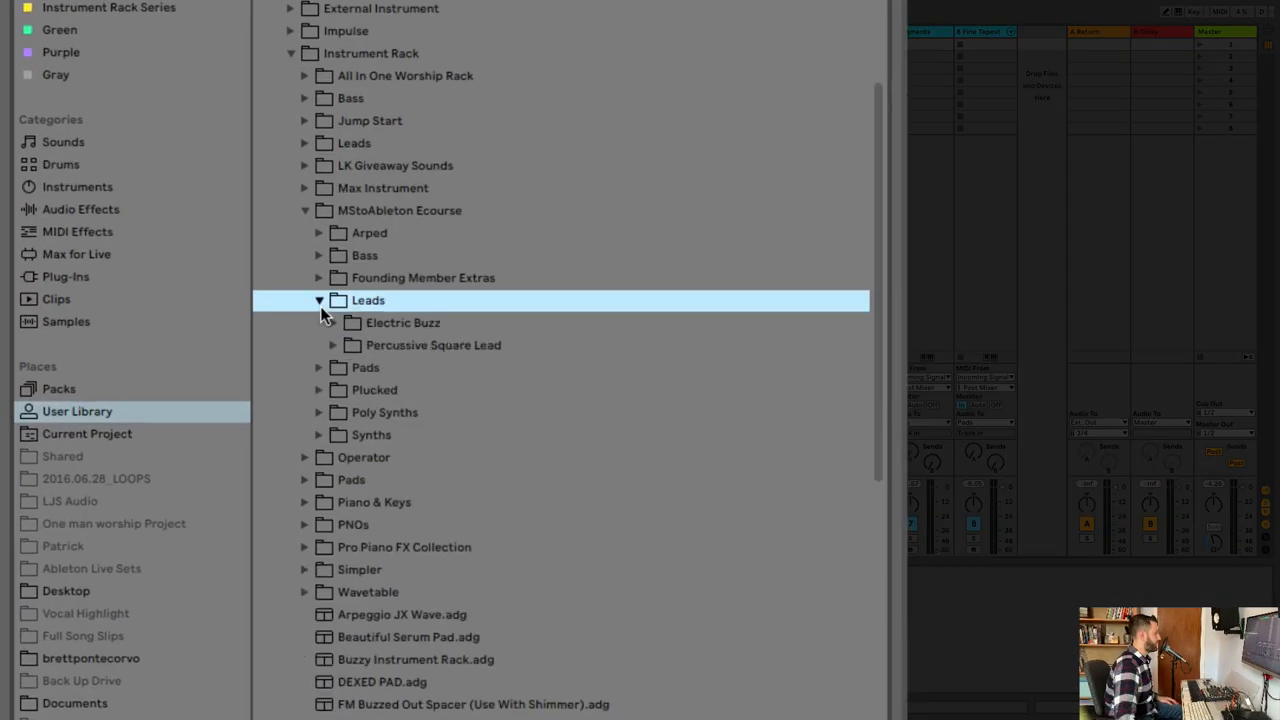
- Add PercussiveSquareLead_Simp.adg as track 9 with MIDI from Incoming Signal / Post Mixer
{"action": "left_click", "coordinate": [332, 345]}
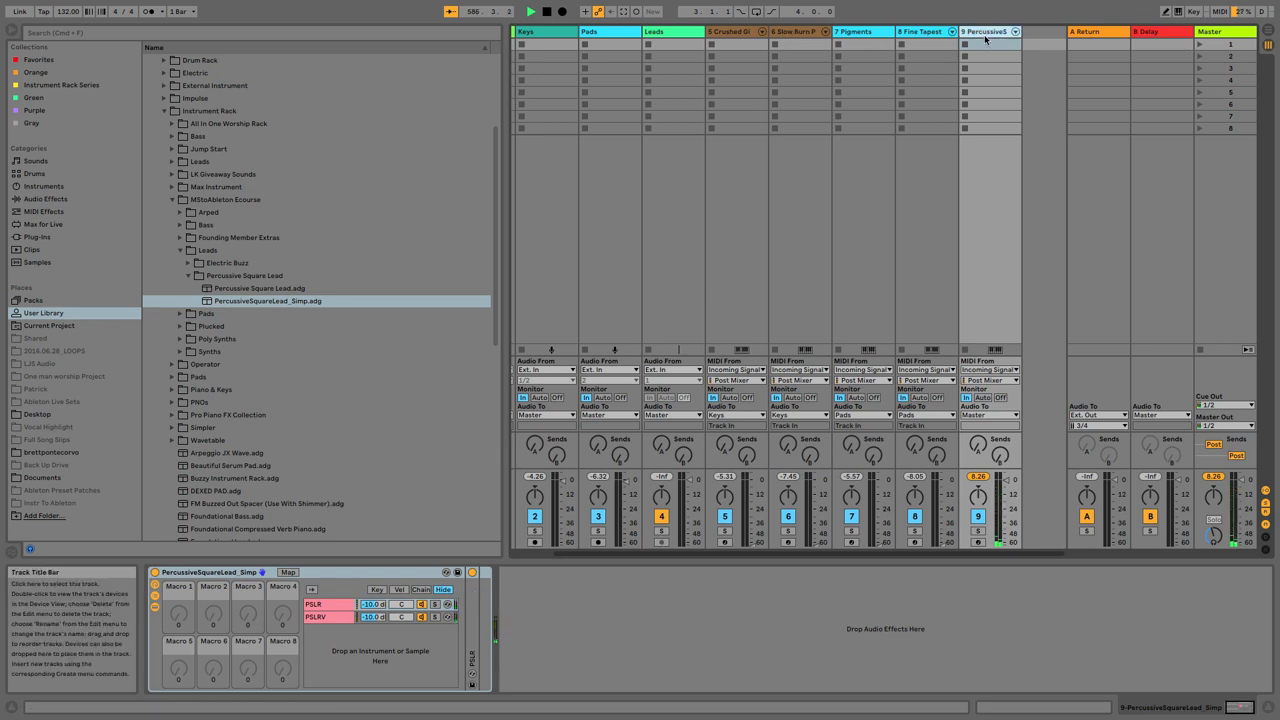
{"action": "right_click", "coordinate": [985, 31]}
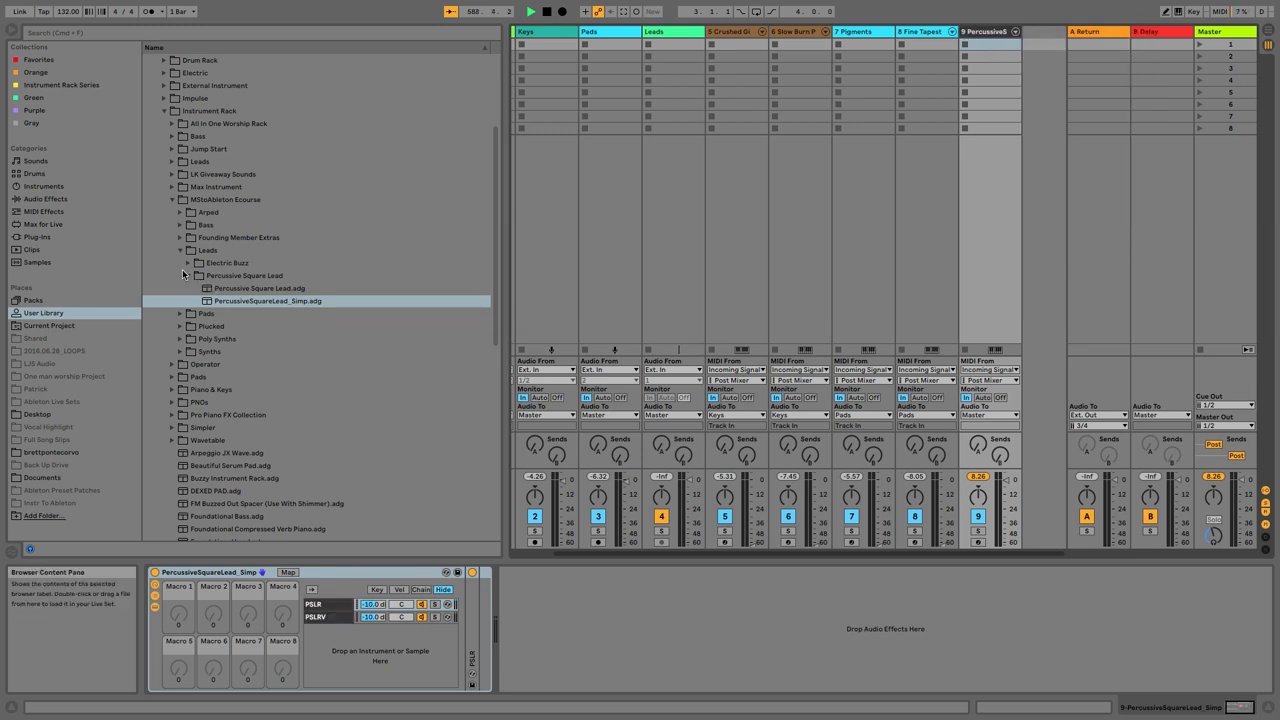
- Load Cavernous Dreams.adg as track 10 with MIDI from Incoming Signal, Post Mixer, feeding Leads
{"action": "left_click", "coordinate": [187, 275]}
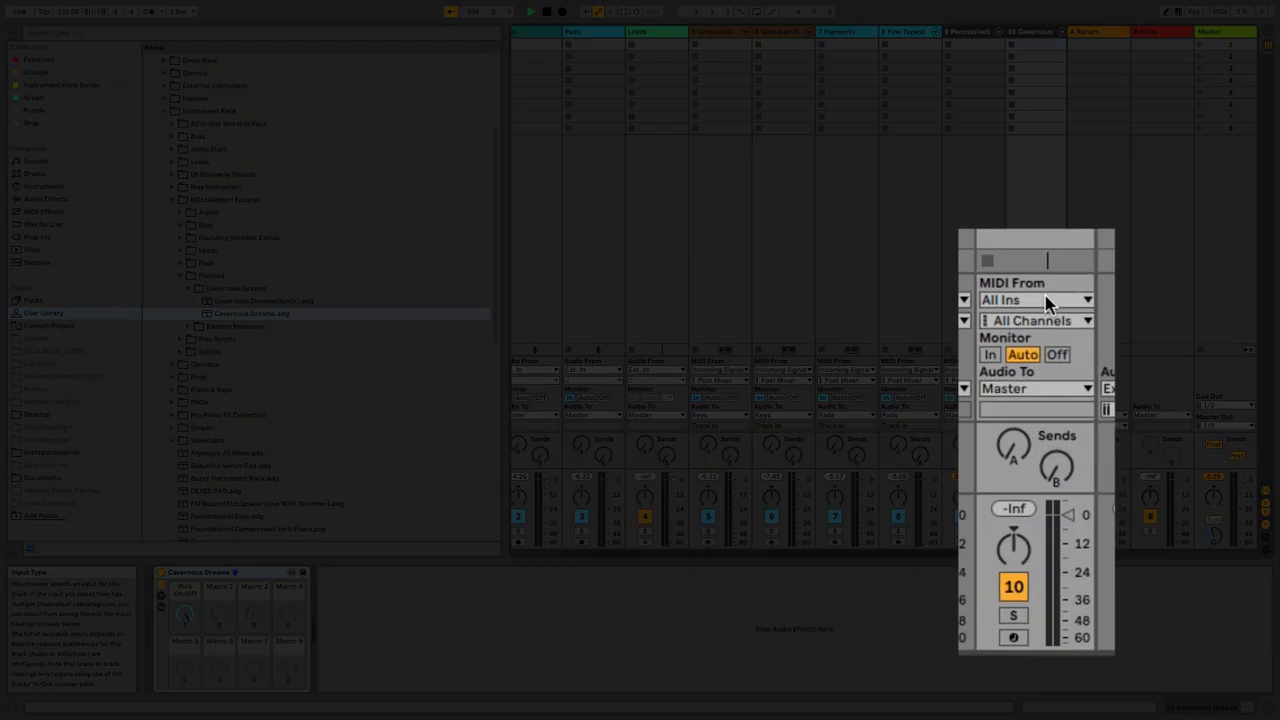
{"action": "left_click", "coordinate": [1035, 300]}
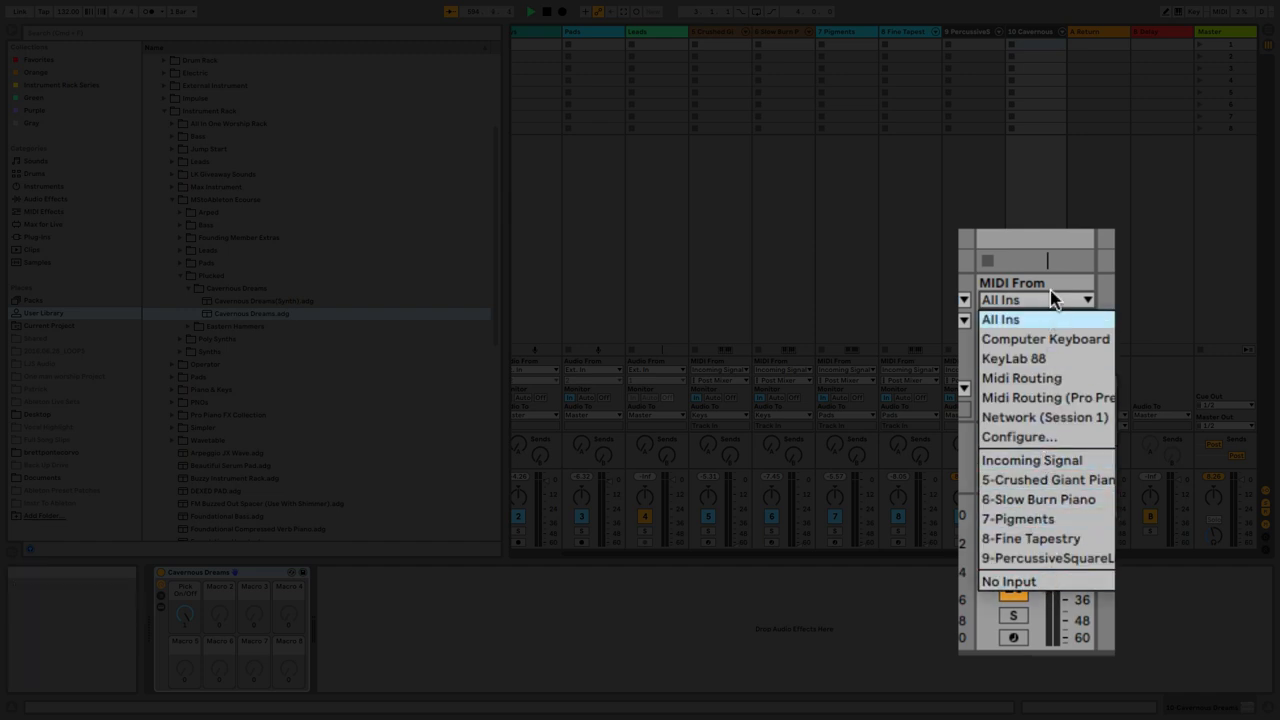
{"action": "left_click", "coordinate": [1031, 460]}
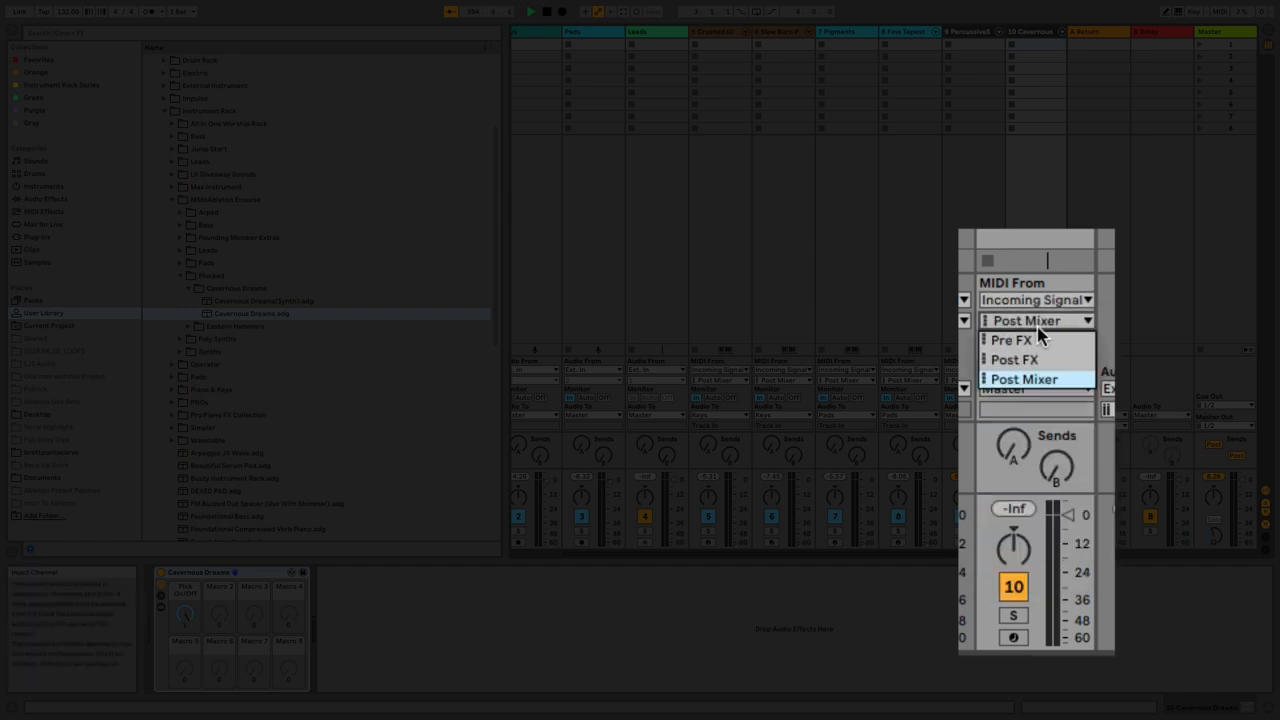
{"action": "left_click", "coordinate": [1024, 378]}
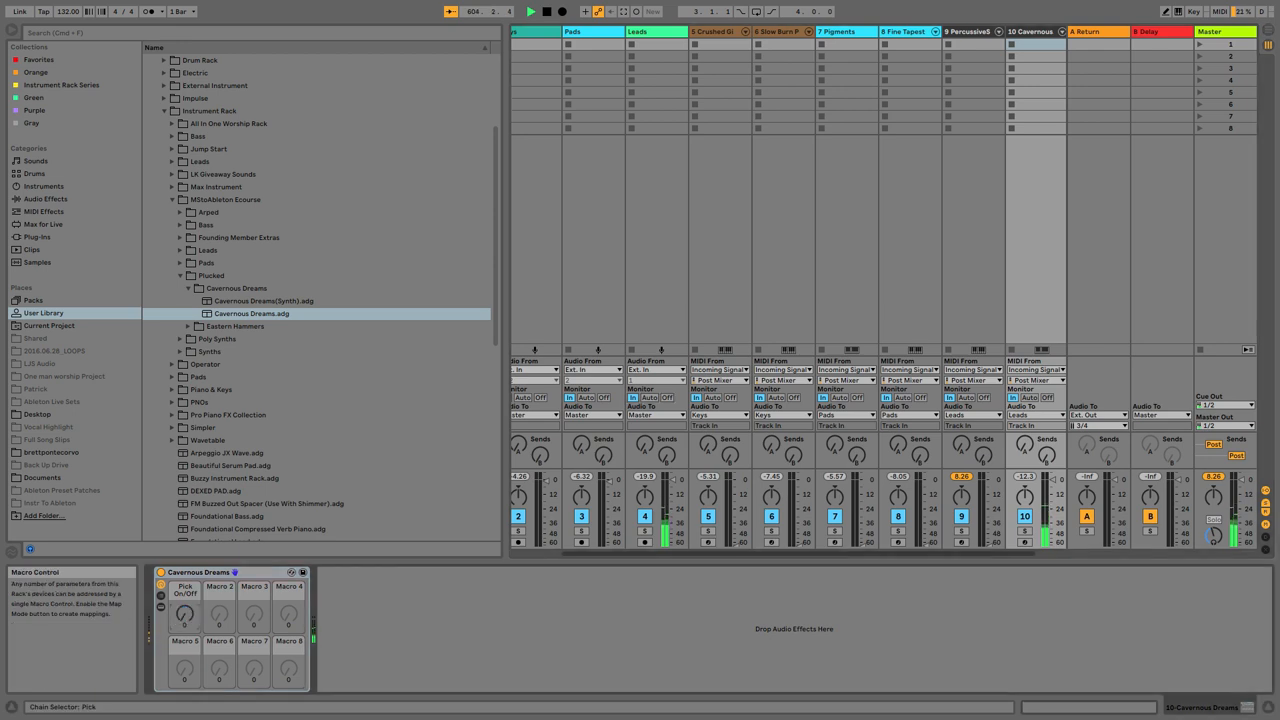
{"action": "left_click", "coordinate": [654, 31]}
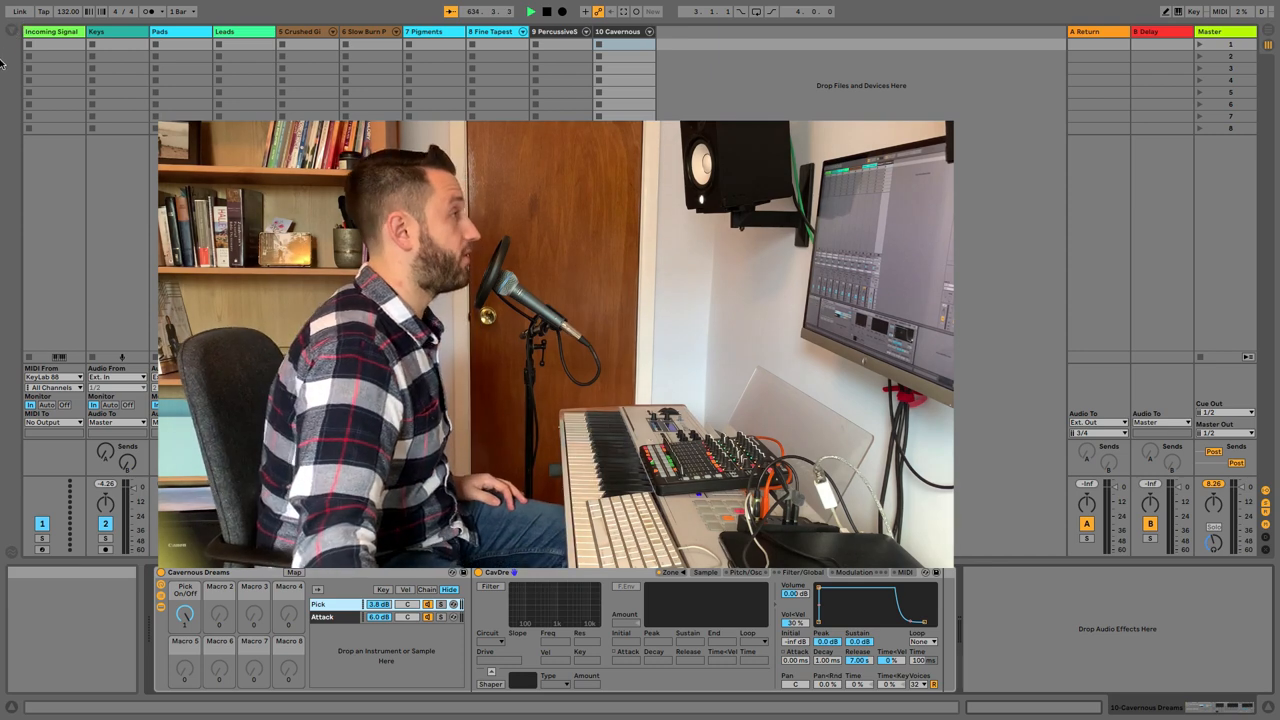
{"action": "left_click", "coordinate": [365, 31]}
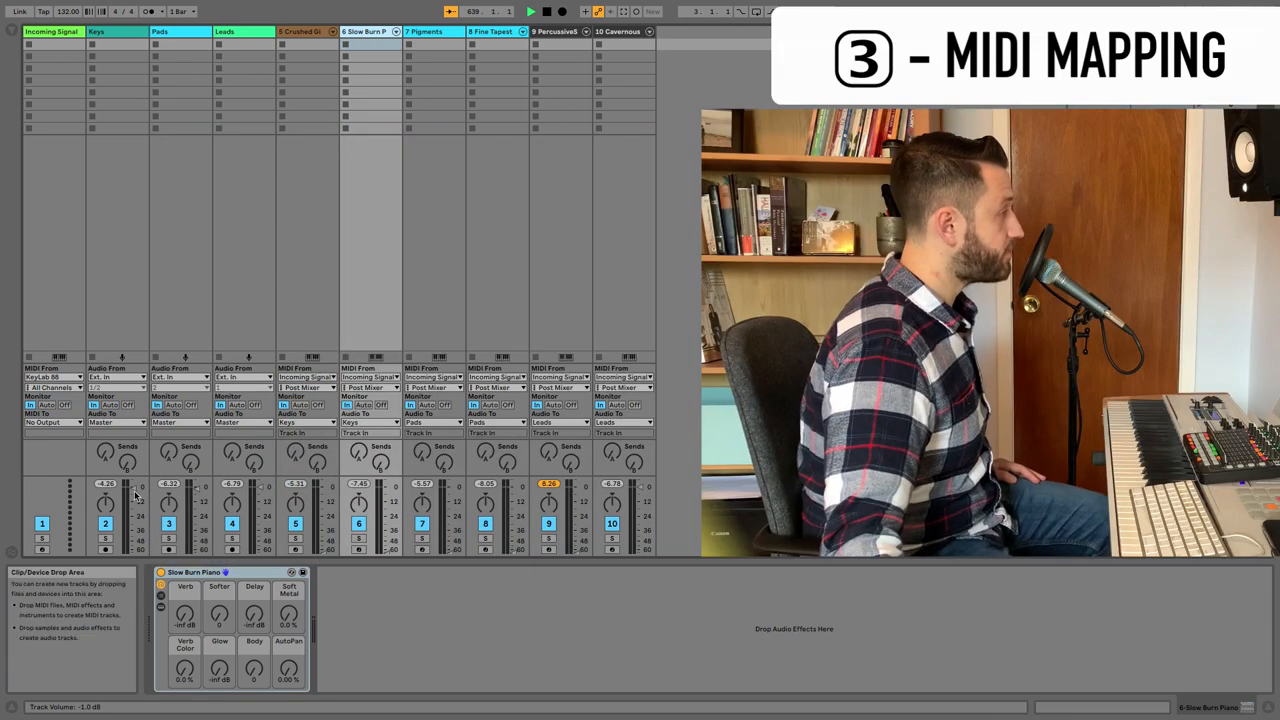
{"action": "left_click_drag", "start_coordinate": [141, 500], "coordinate": [141, 525]}
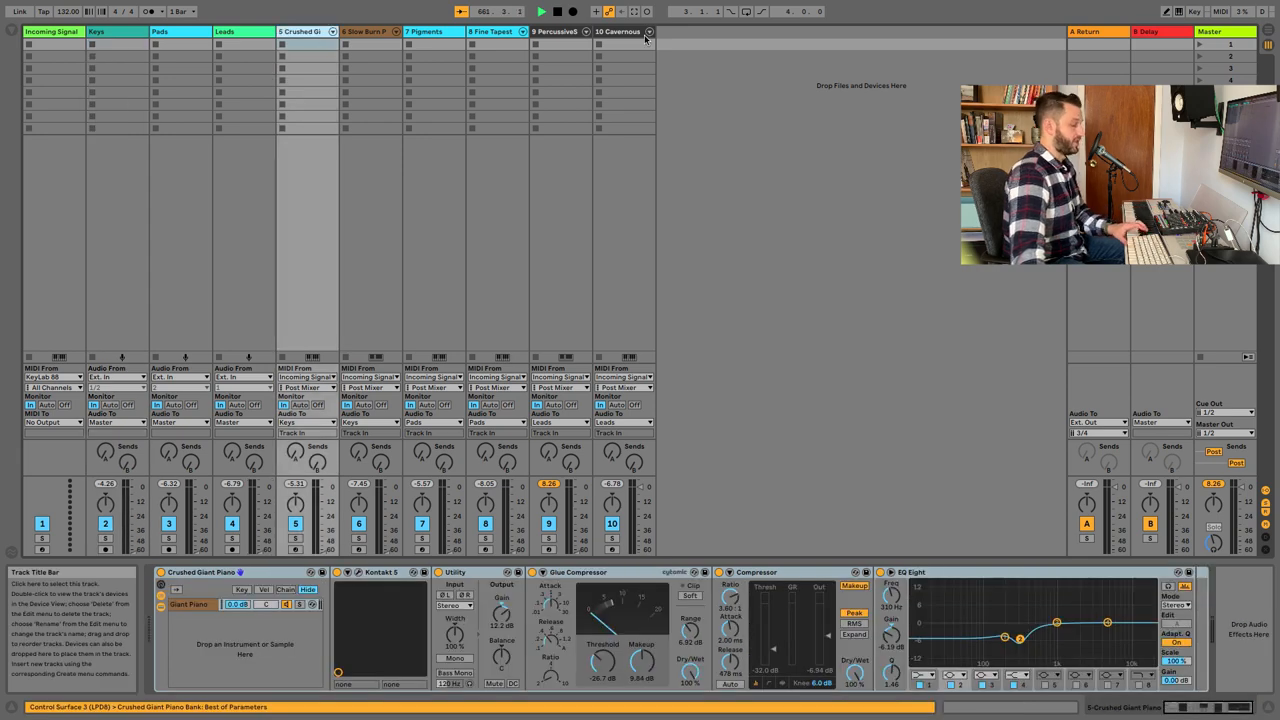
- Raise track 8's volume to -2.47 dB and the Keys rack's Amount and Frequency macros
{"action": "left_click", "coordinate": [616, 31]}
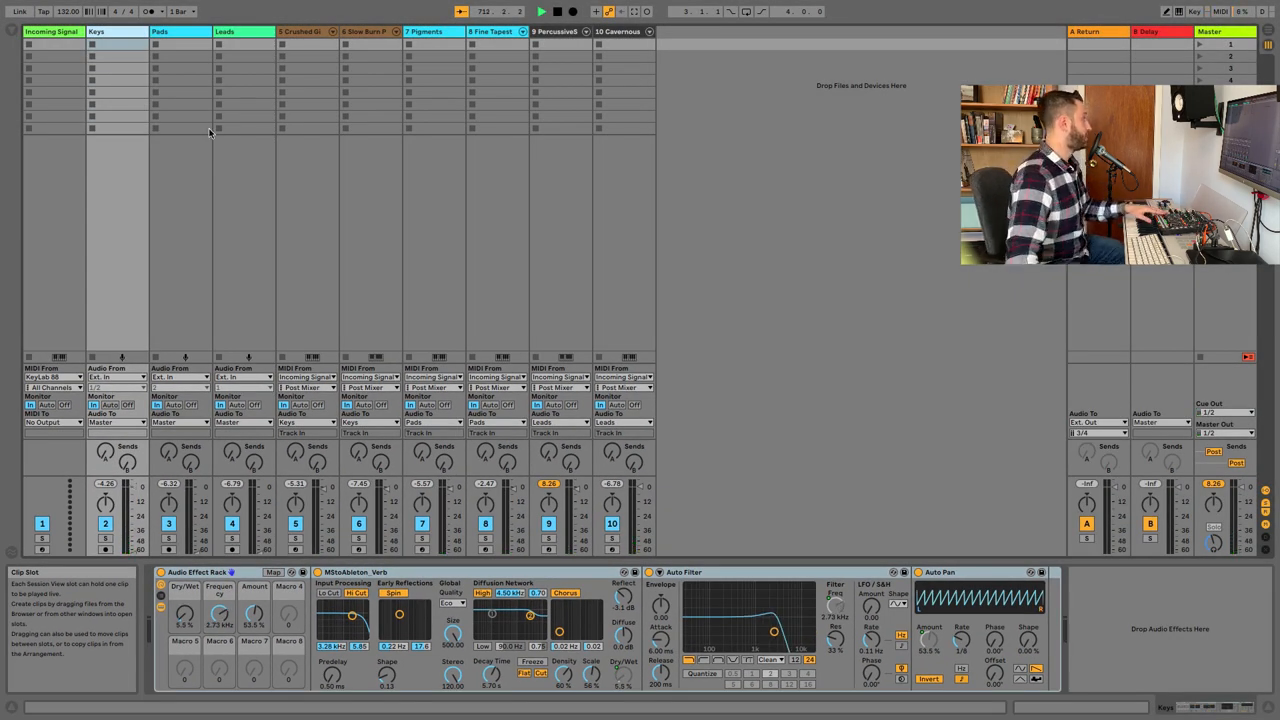
{"action": "left_click", "coordinate": [180, 31]}
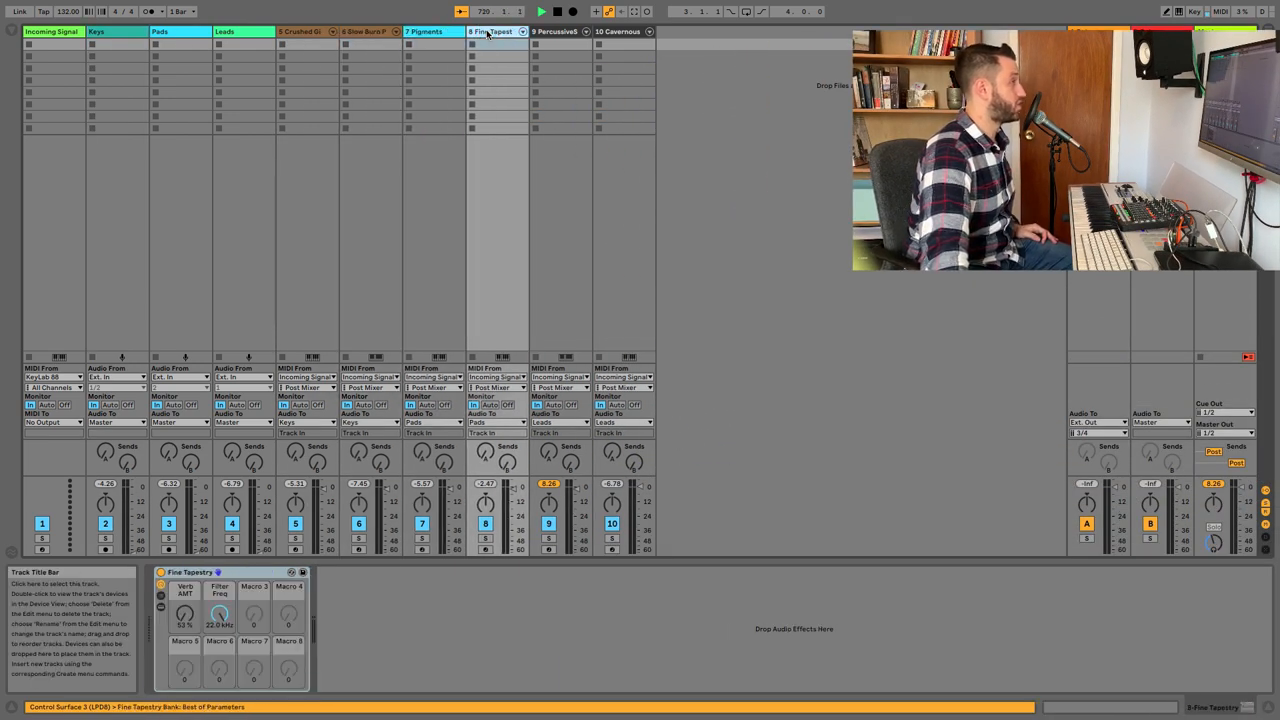
- Open the Slow Burn Piano Instrument Rack and show its Chain Selector zone editor
{"action": "left_click", "coordinate": [300, 31]}
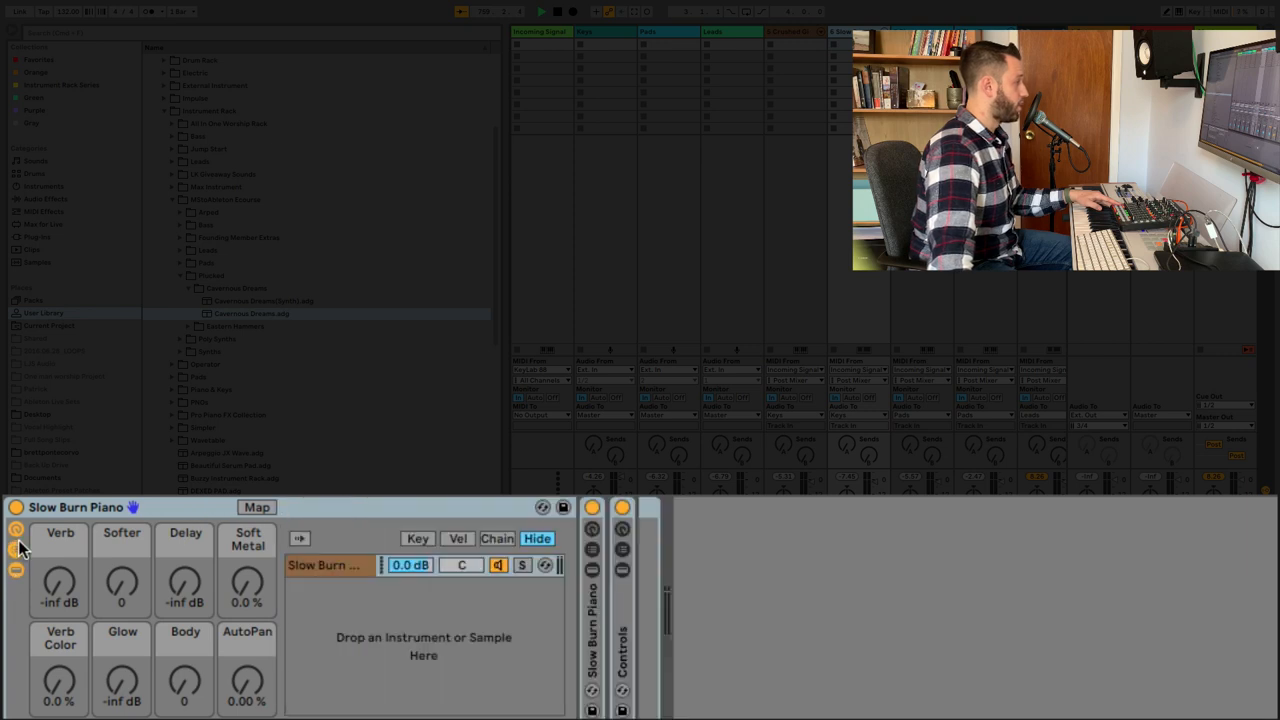
{"action": "left_click", "coordinate": [496, 538]}
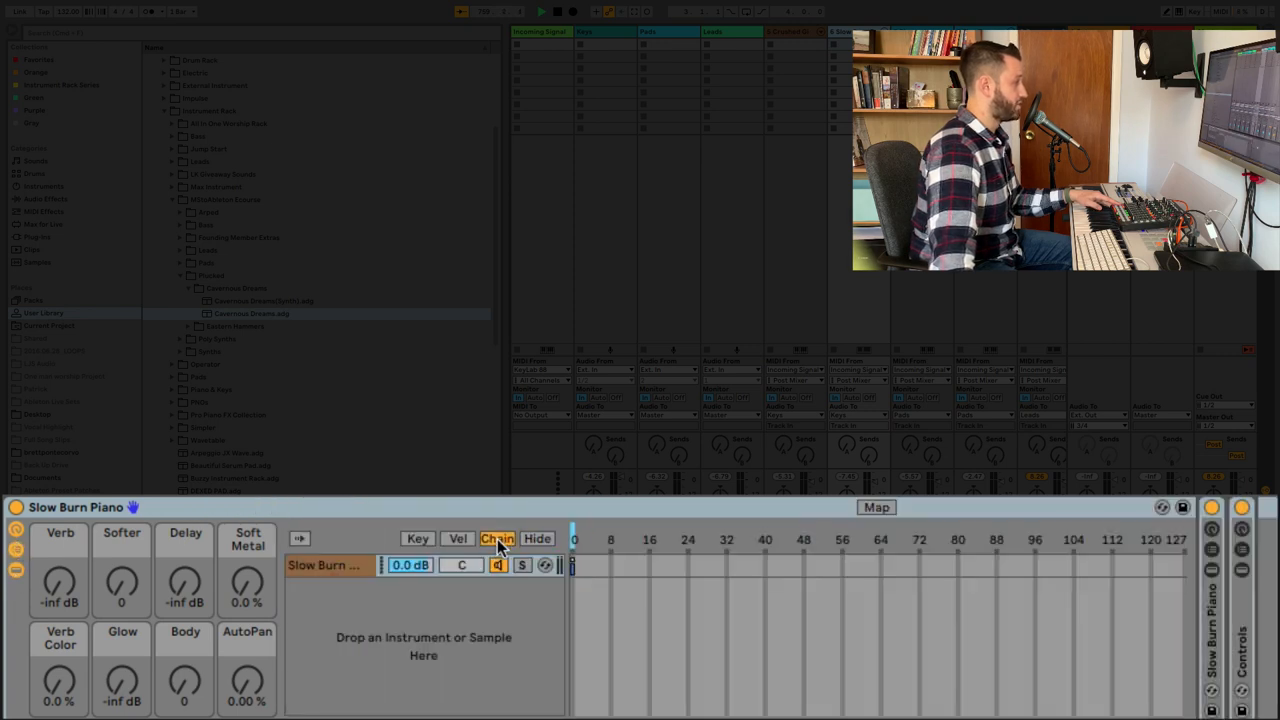